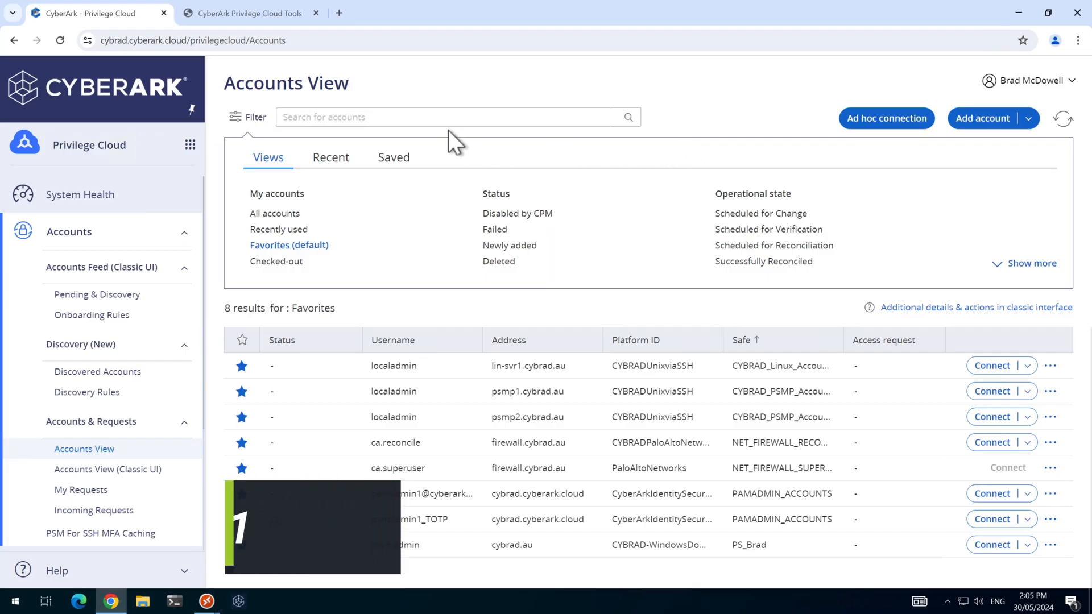
Step: Review the Privilege Cloud Tools page, highlighting version 15.4 and the new dependency folder name
click(236, 14)
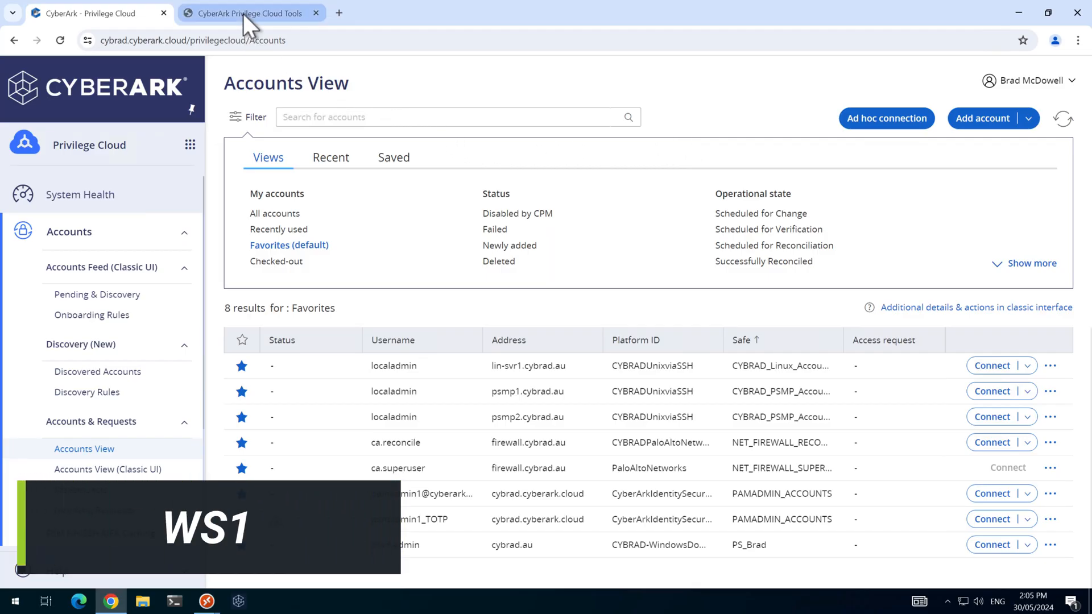
click(249, 12)
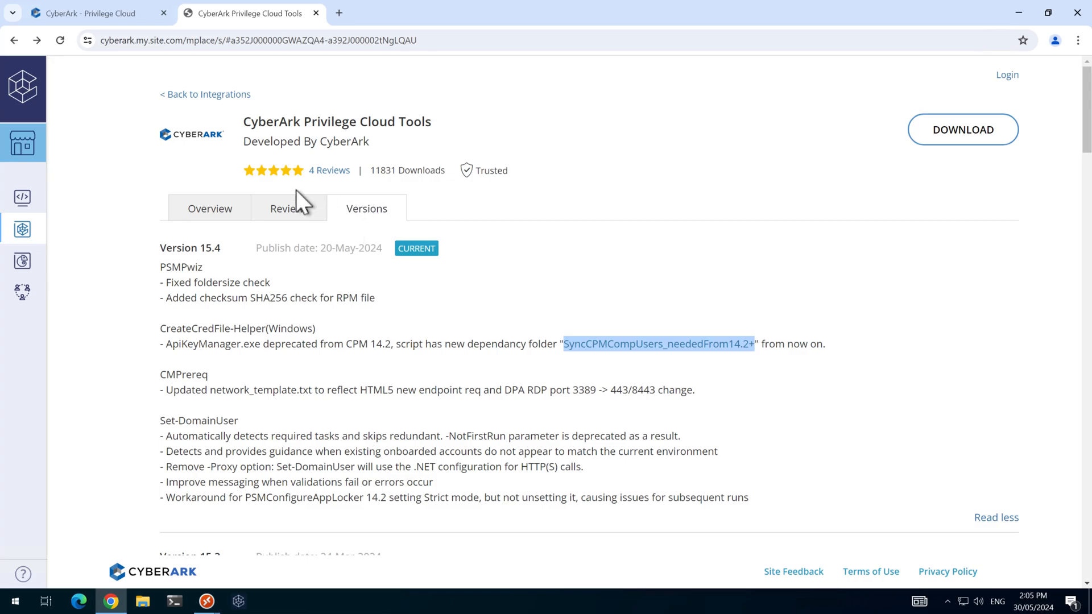
double_click(210, 248)
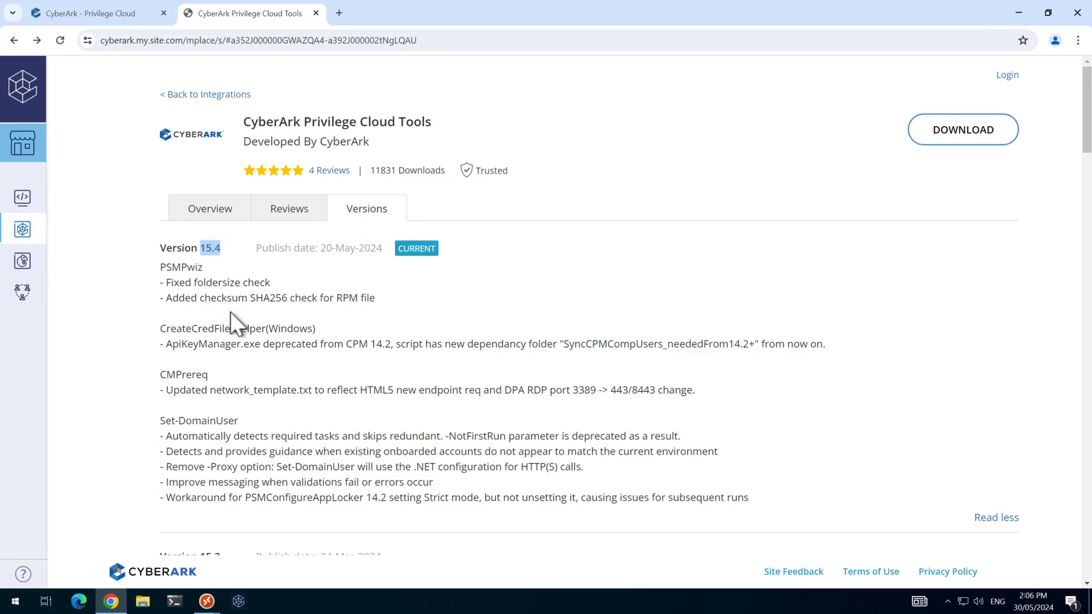
double_click(582, 344)
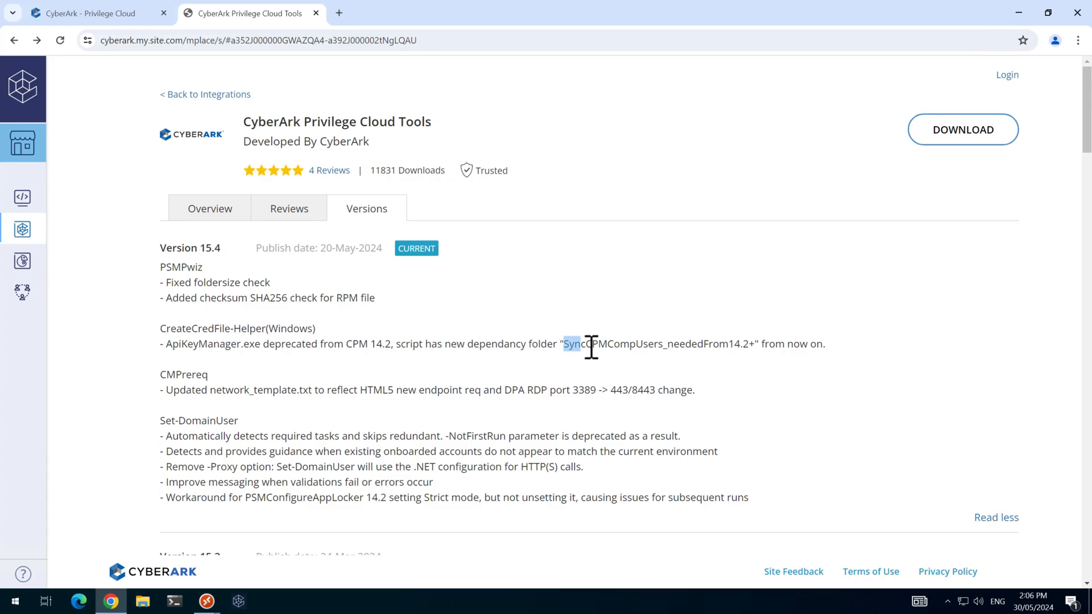
drag(564, 343, 658, 344)
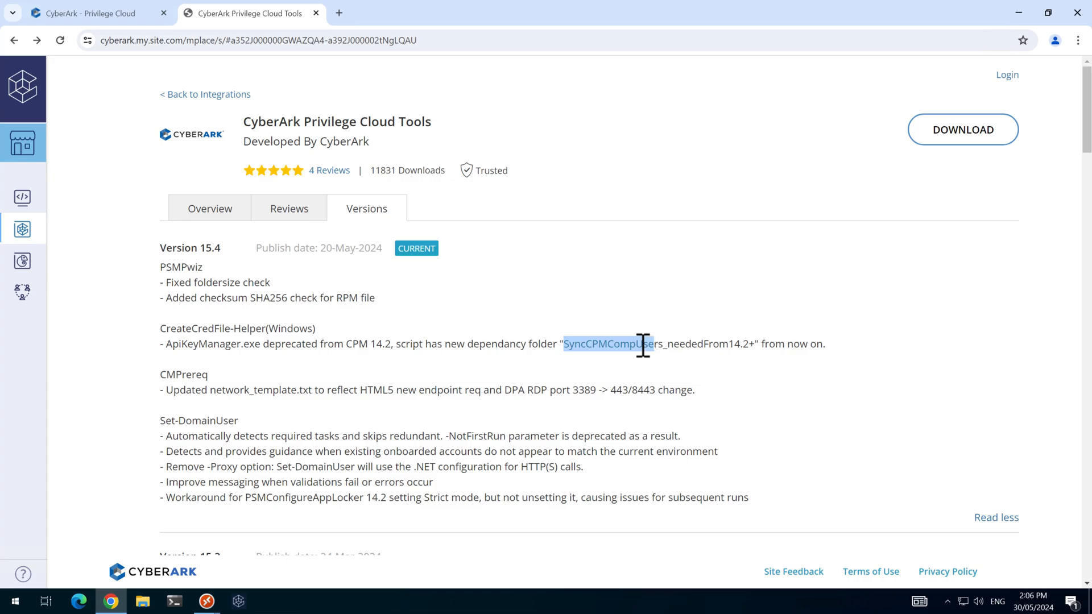
mouse_move(416, 337)
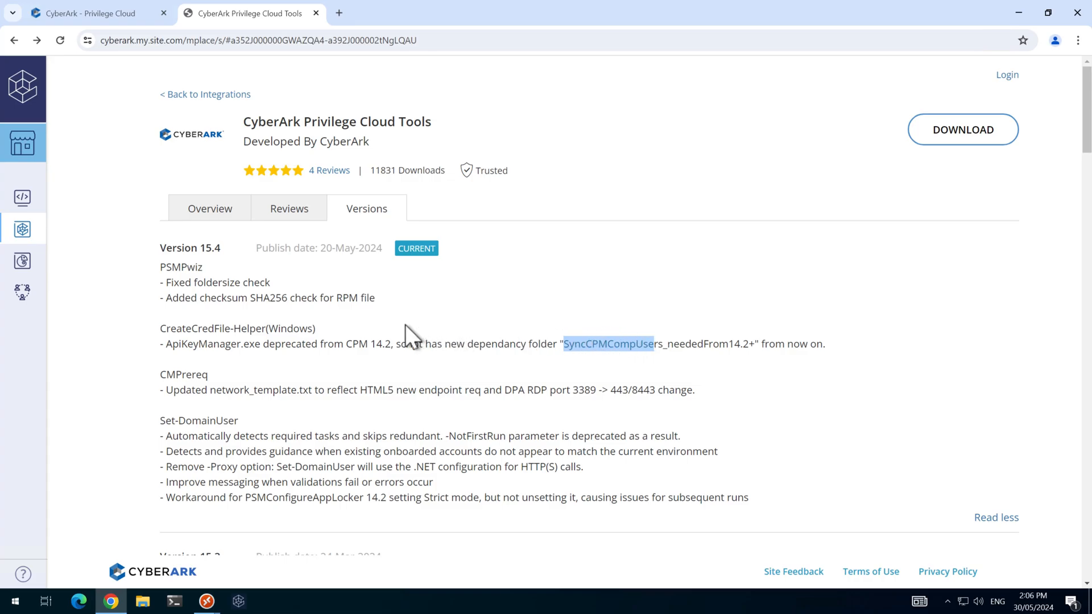
mouse_move(281, 191)
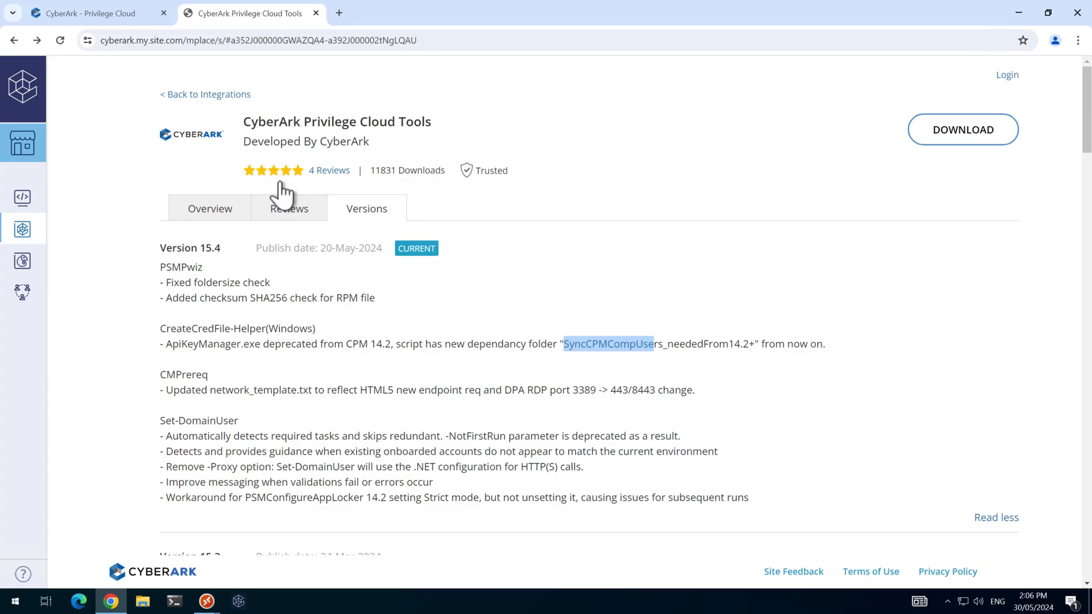
Step: On CON1, check the CyberArk Password Manager and Central Policy Manager Scanner services are running
click(88, 12)
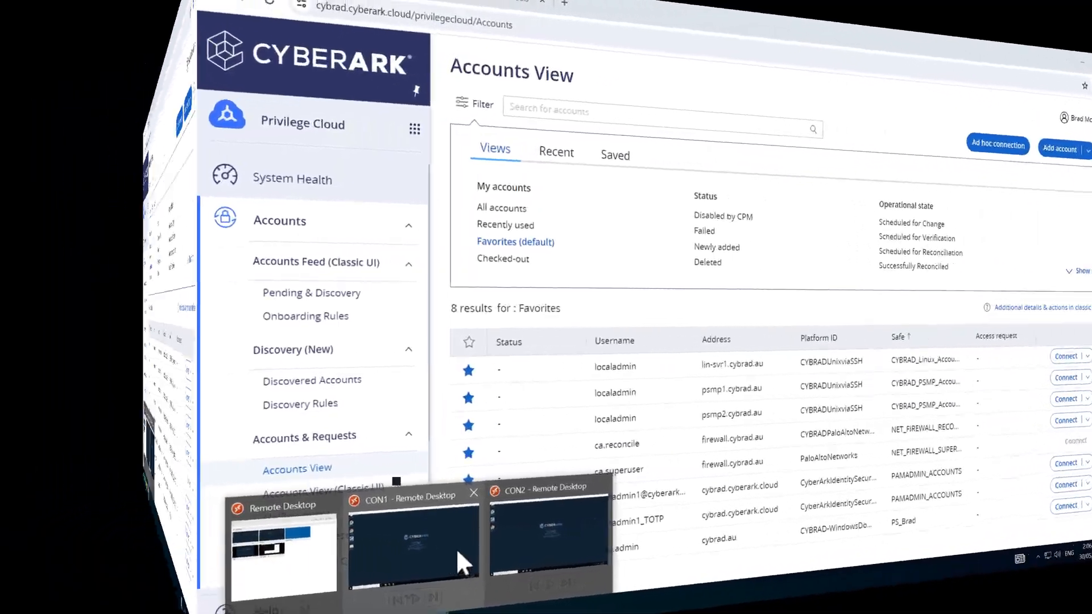
click(407, 553)
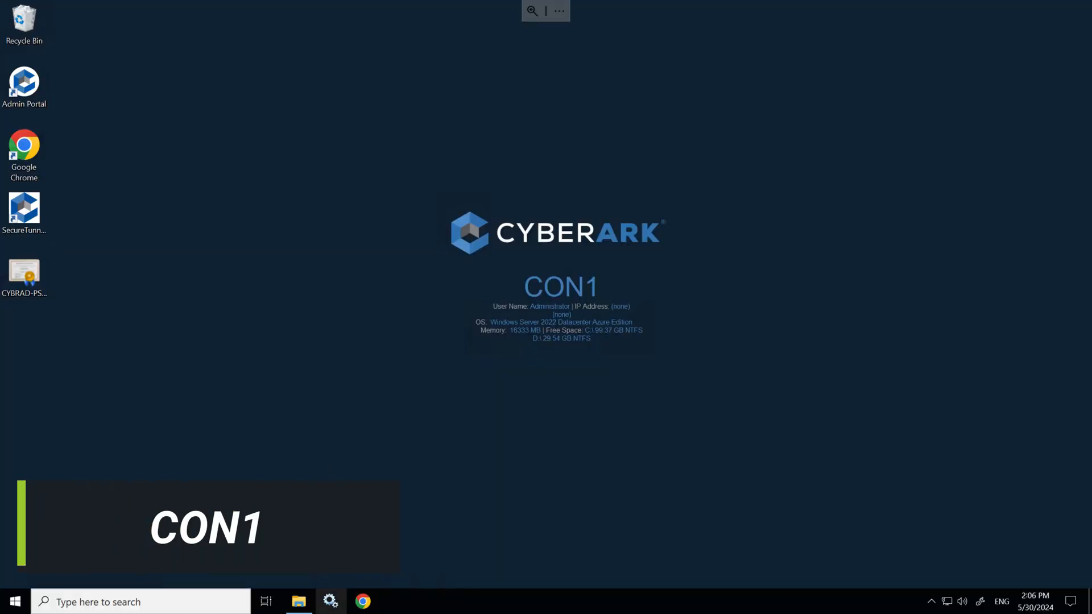
click(330, 600)
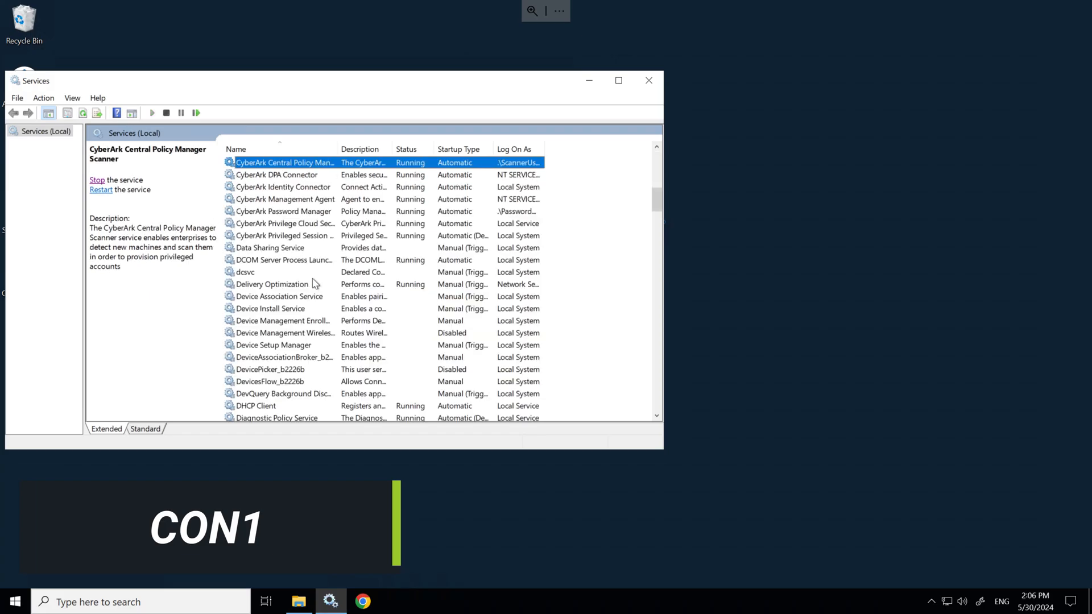
click(283, 211)
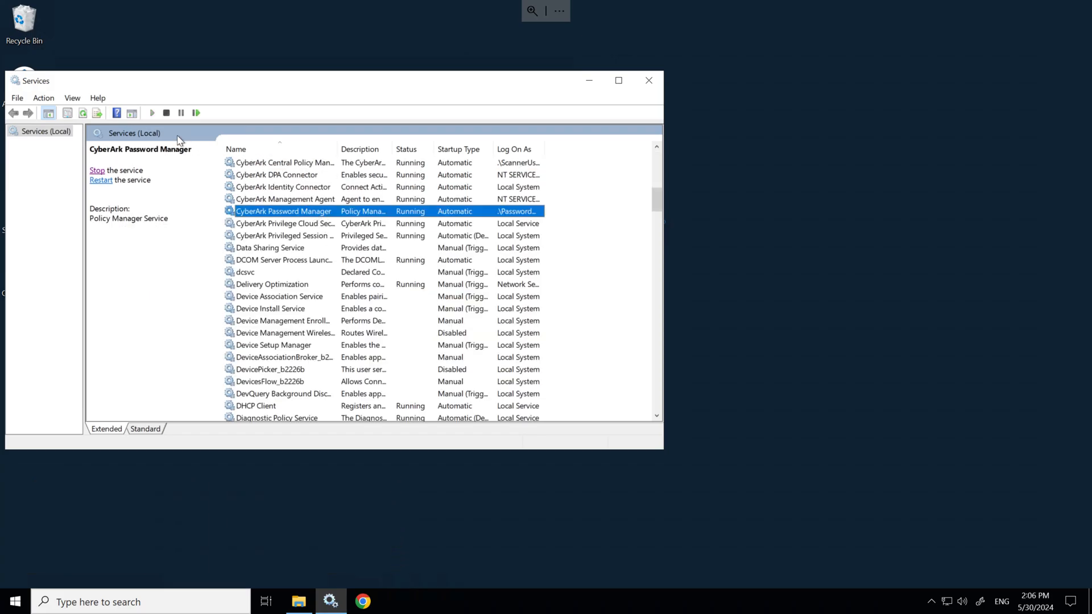
click(96, 171)
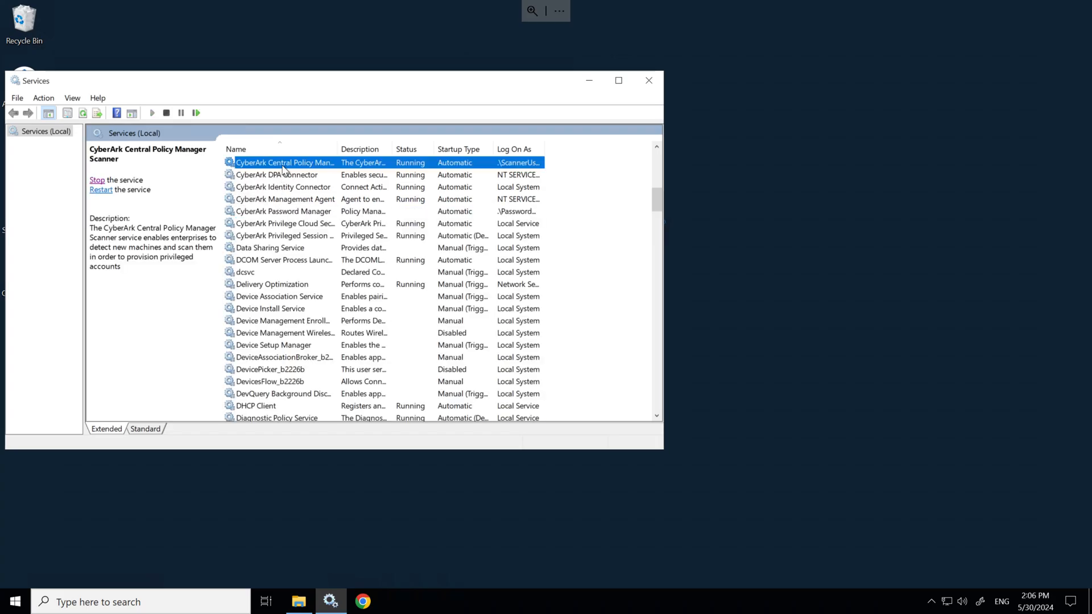
click(96, 180)
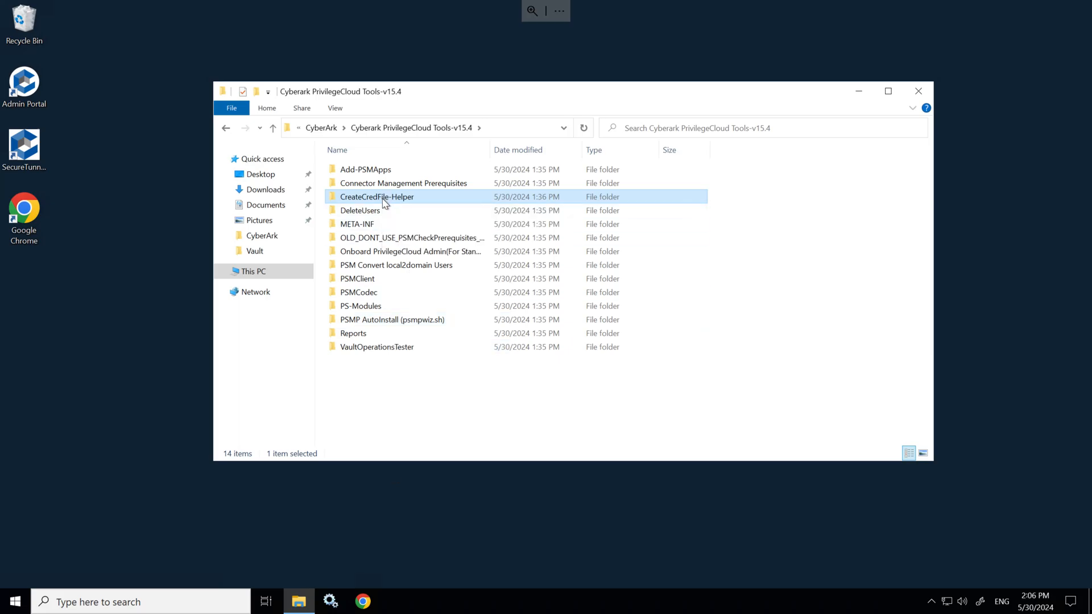
Step: Launch an administrator PowerShell inside the CreateCredFile-Helper folder
double_click(377, 197)
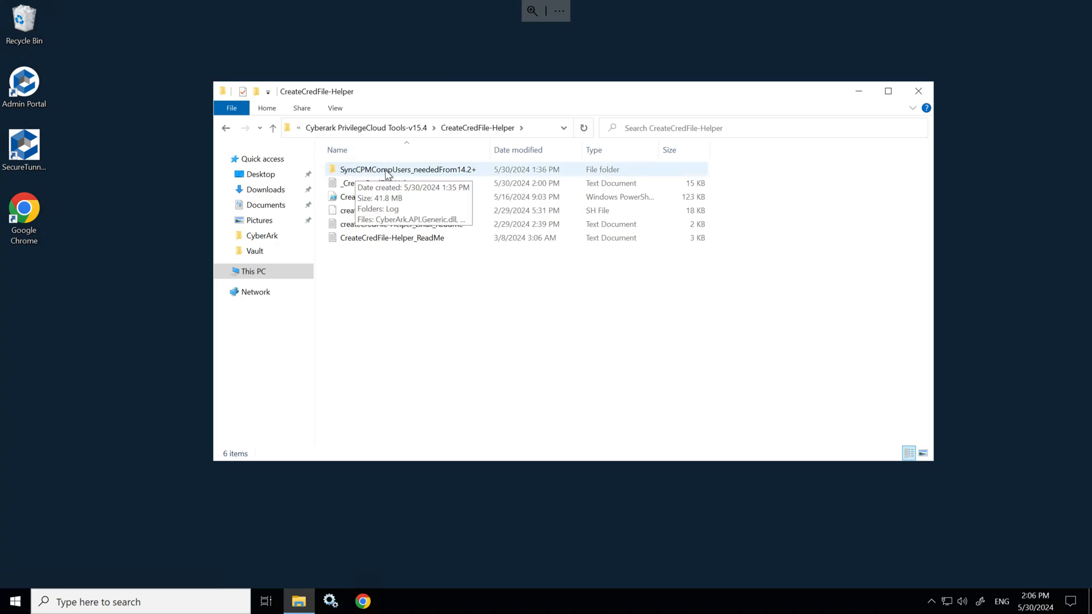
click(380, 183)
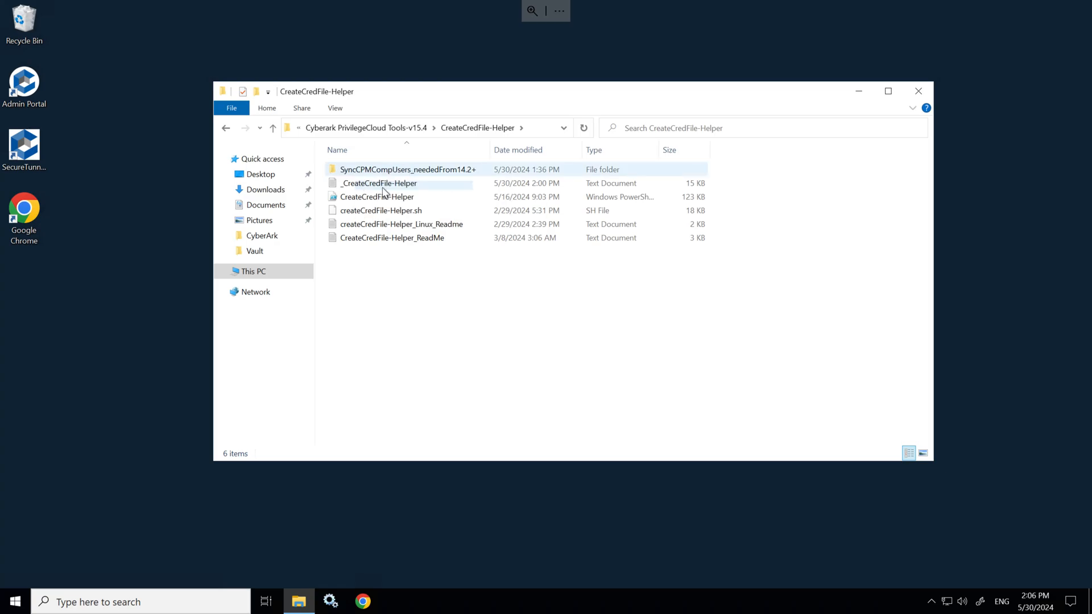
click(231, 107)
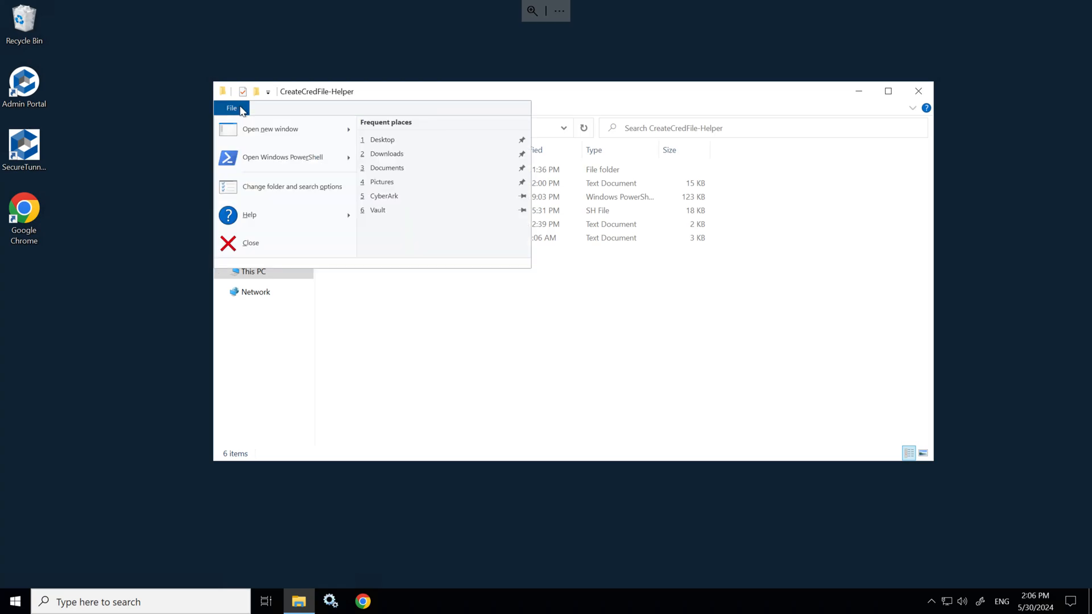
click(290, 157)
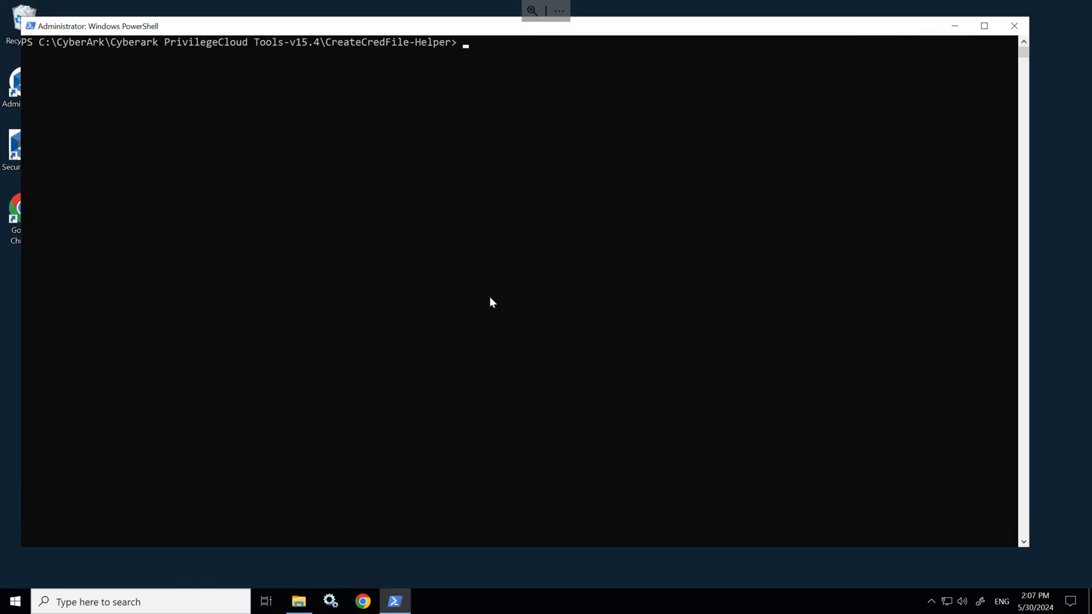
Step: Run .\CreateCredFile-Helper.ps1 and choose option 1 to reset the CPM credentials
text(.\CreateCredFile-Helper.ps1)
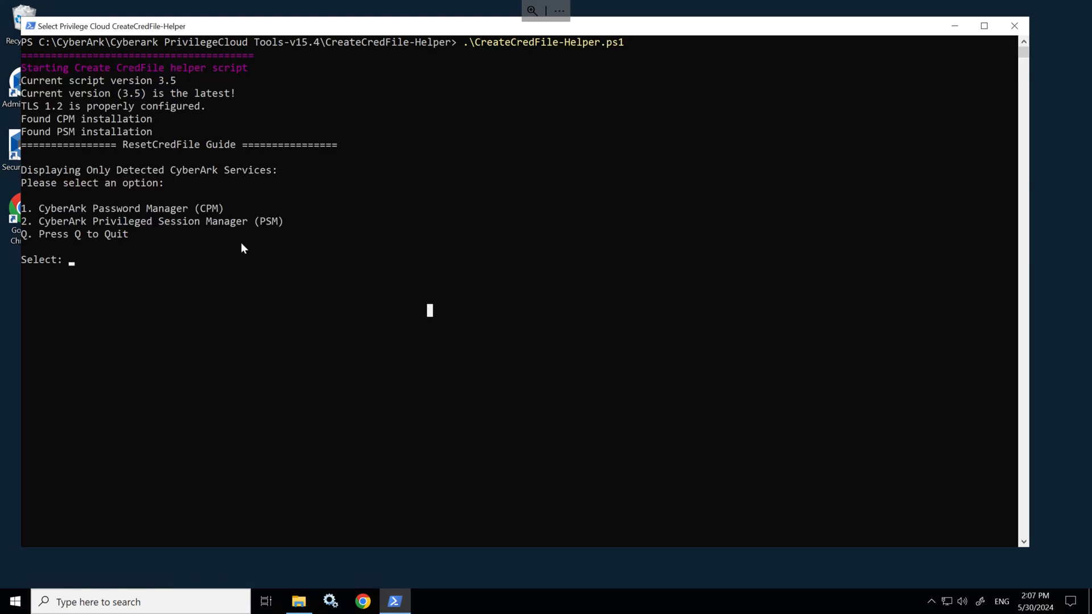
mouse_move(187, 232)
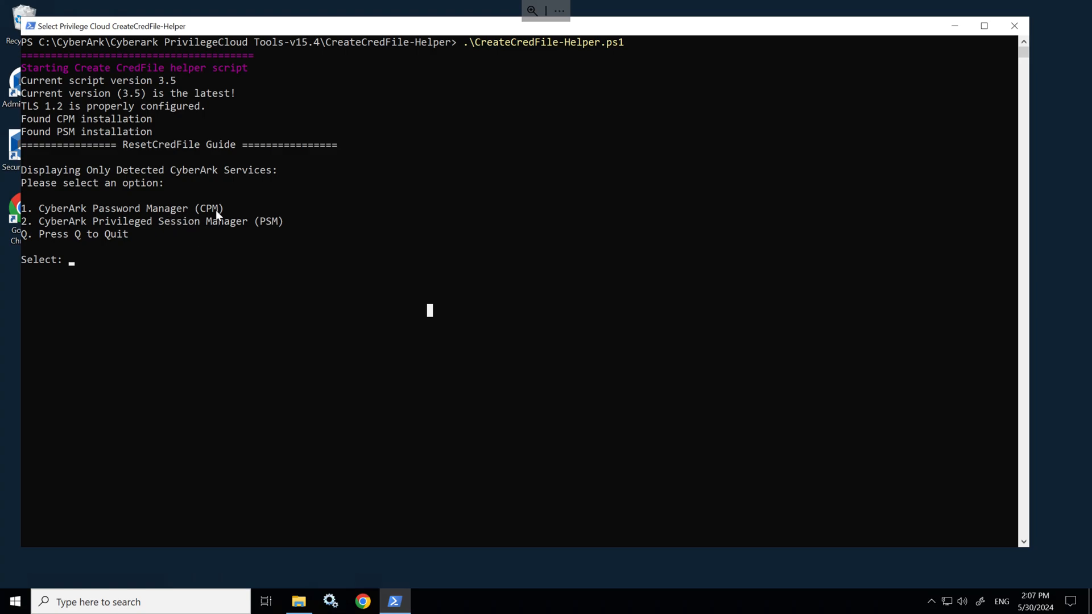
mouse_move(220, 272)
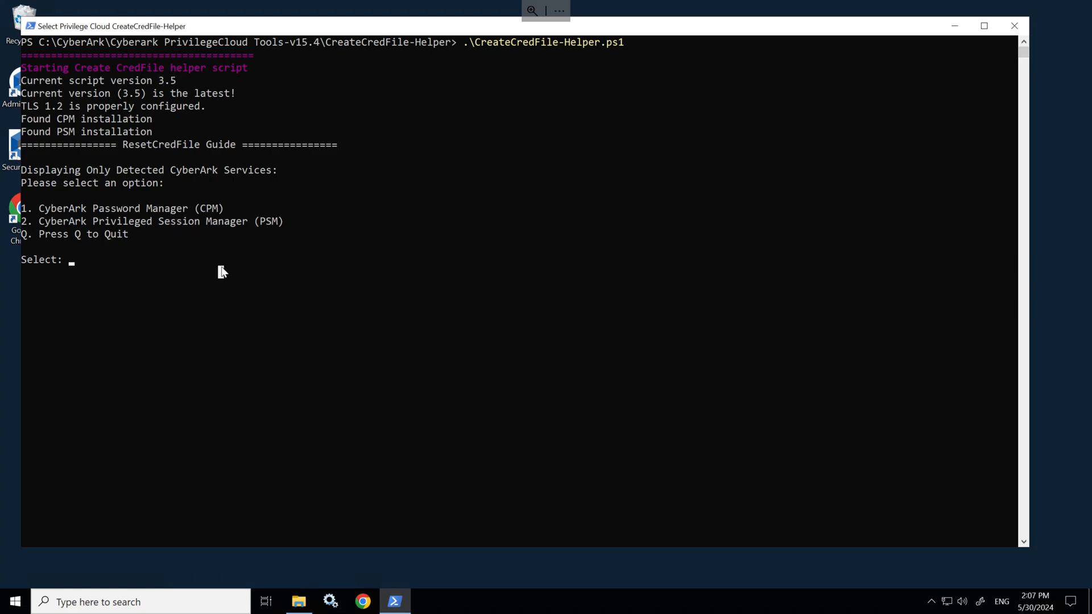
text(1)
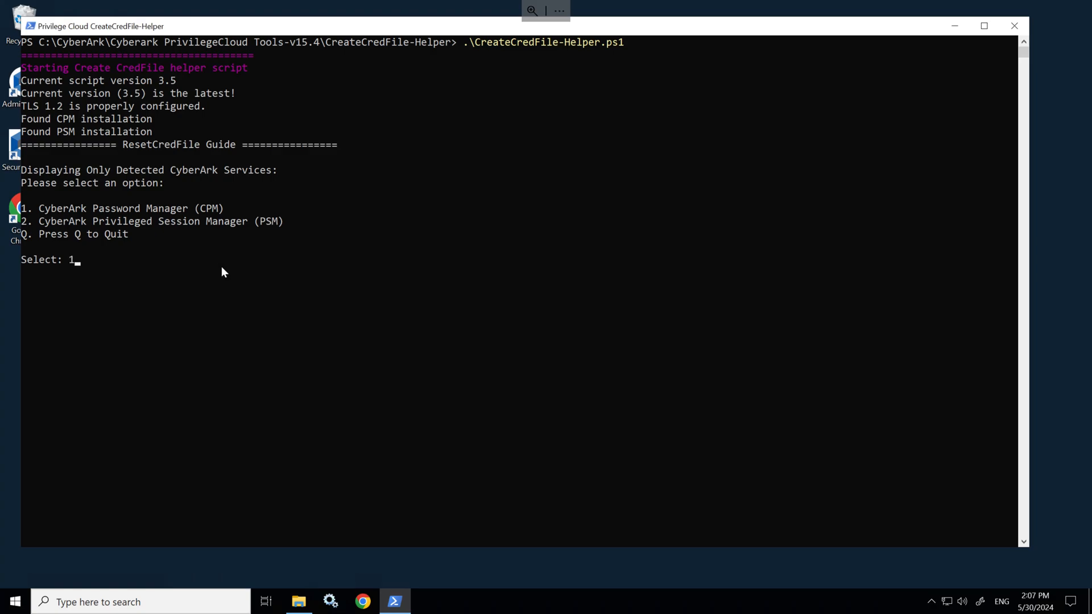
key(Enter)
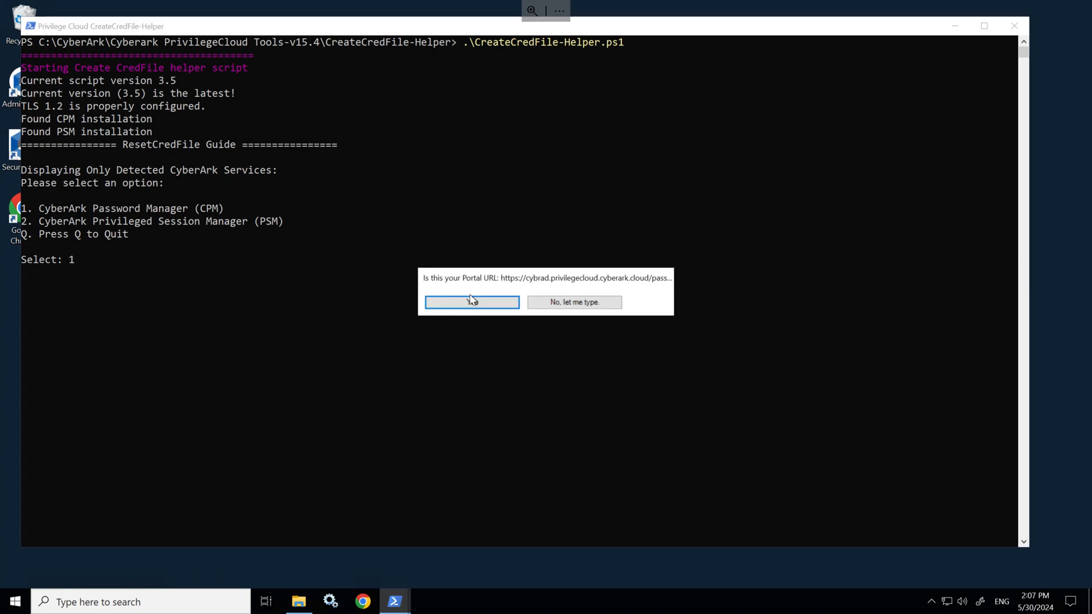
Step: Accept the portal URL, supply the Privilege Cloud admin credentials, and also reset the CPM Scanner API key
click(472, 303)
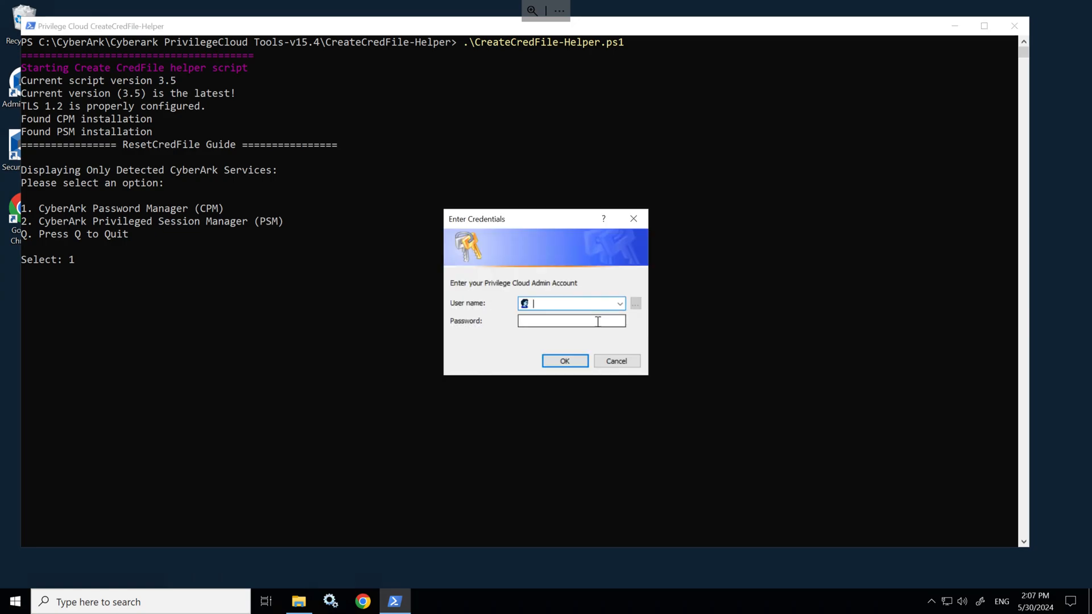
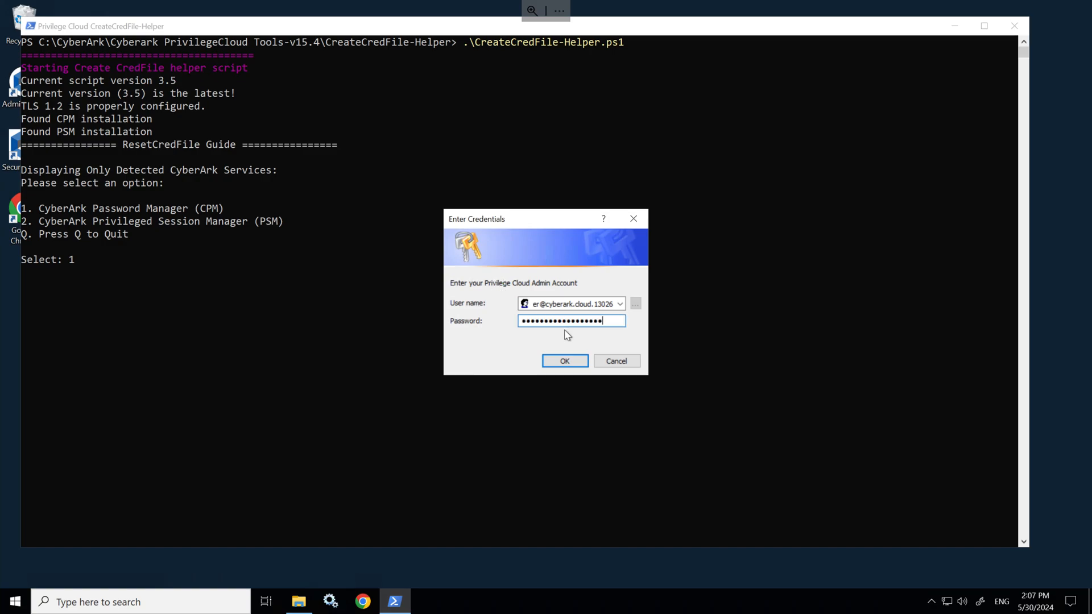
click(564, 362)
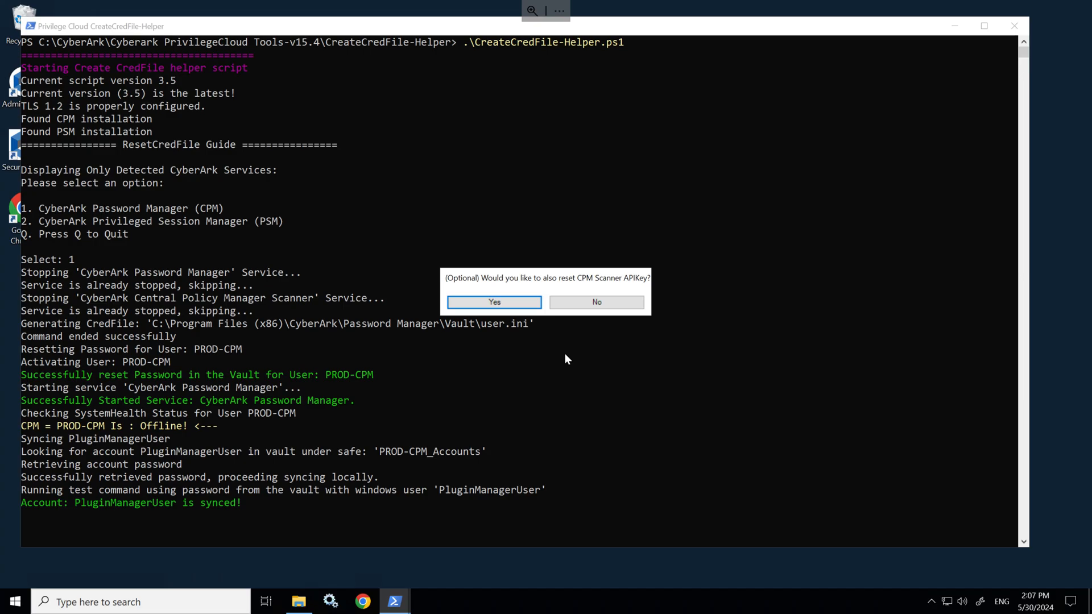
click(596, 302)
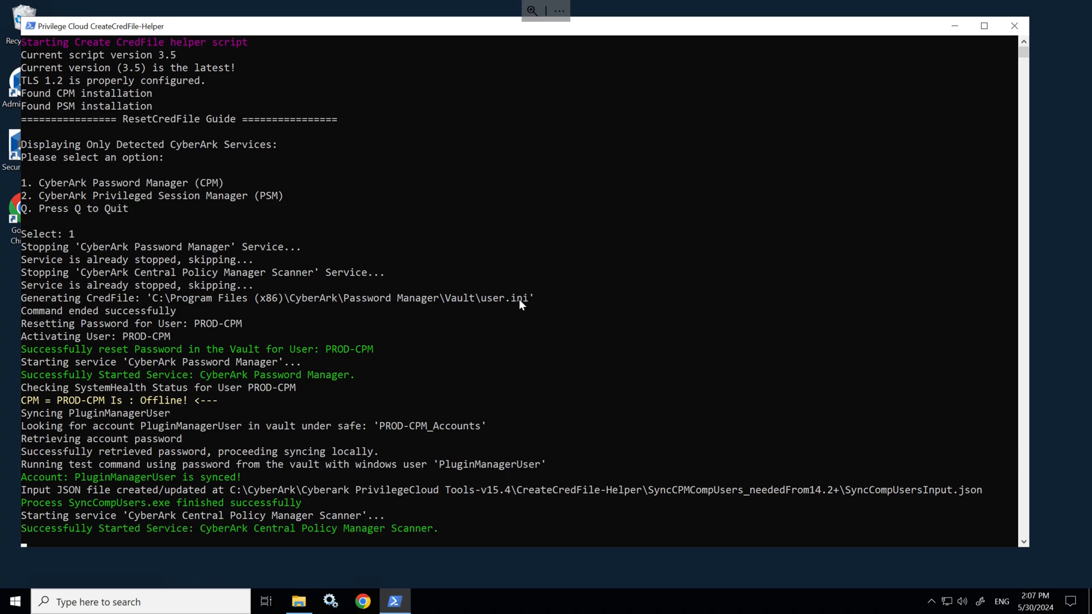
mouse_move(81, 411)
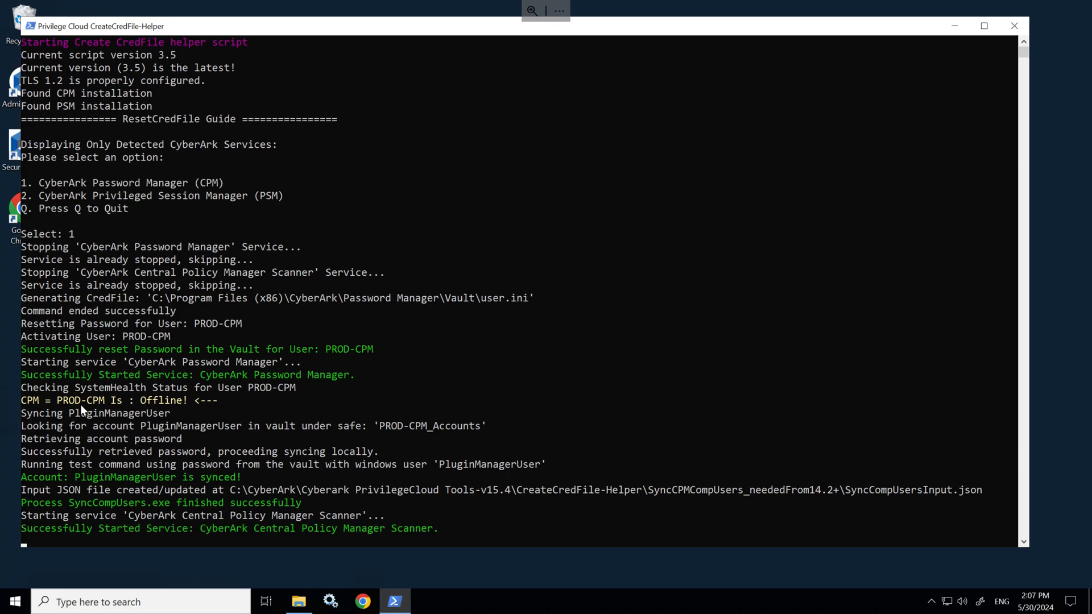
mouse_move(164, 413)
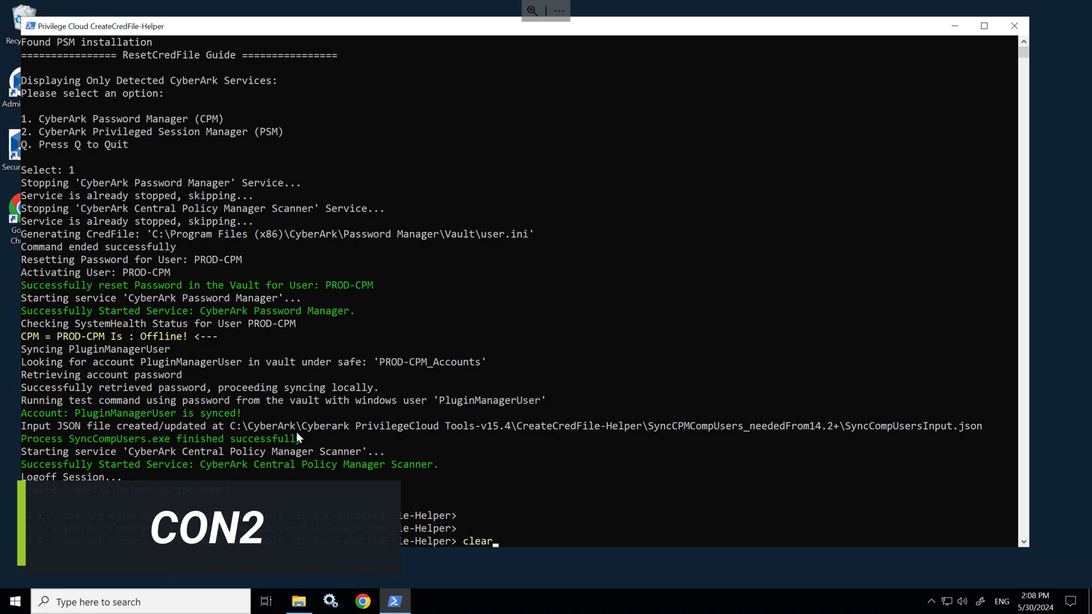
Step: Choose option 2, confirm the portal URL and admin credentials, and reset the PSM API key on CON2
key(Enter)
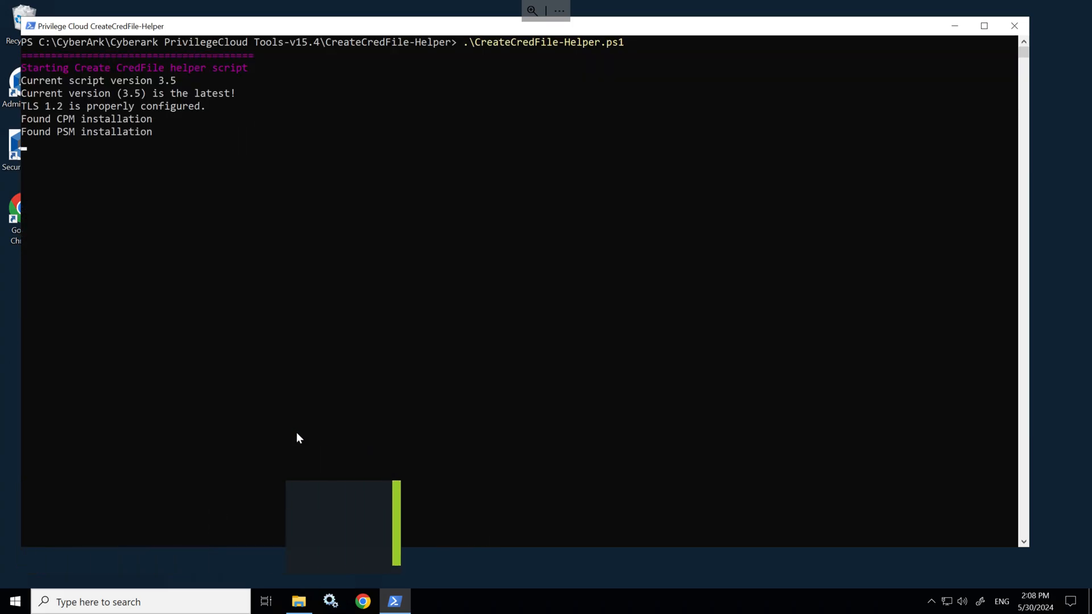
text(2)
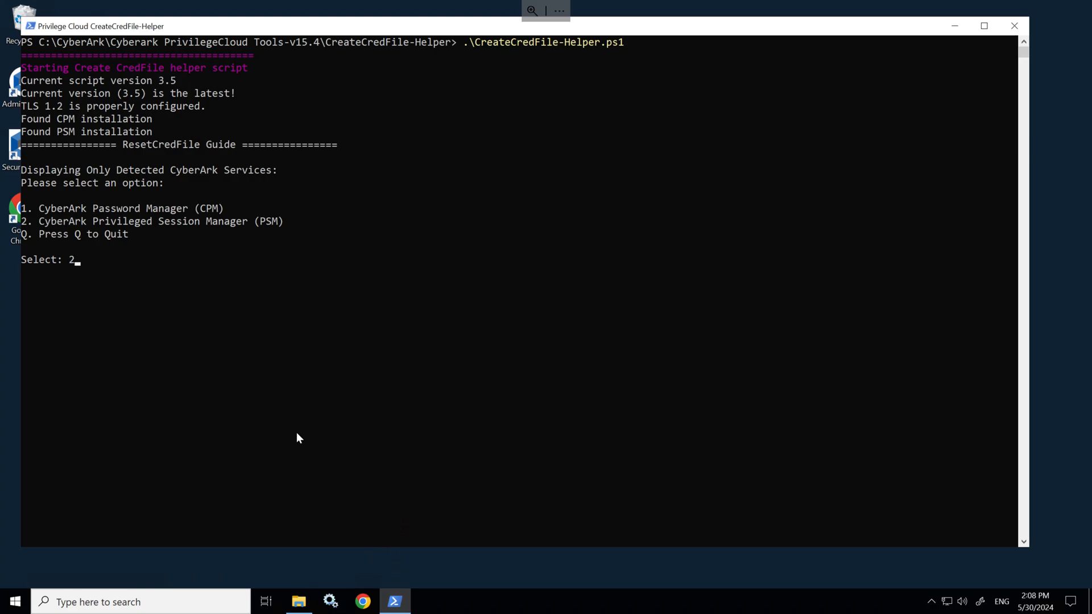
key(Enter)
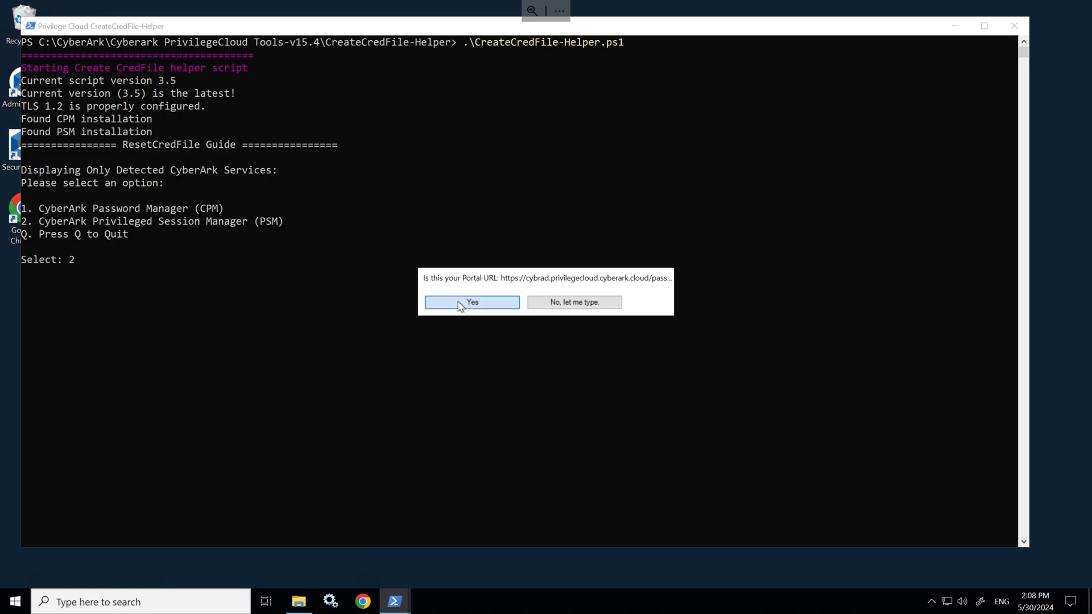
click(472, 302)
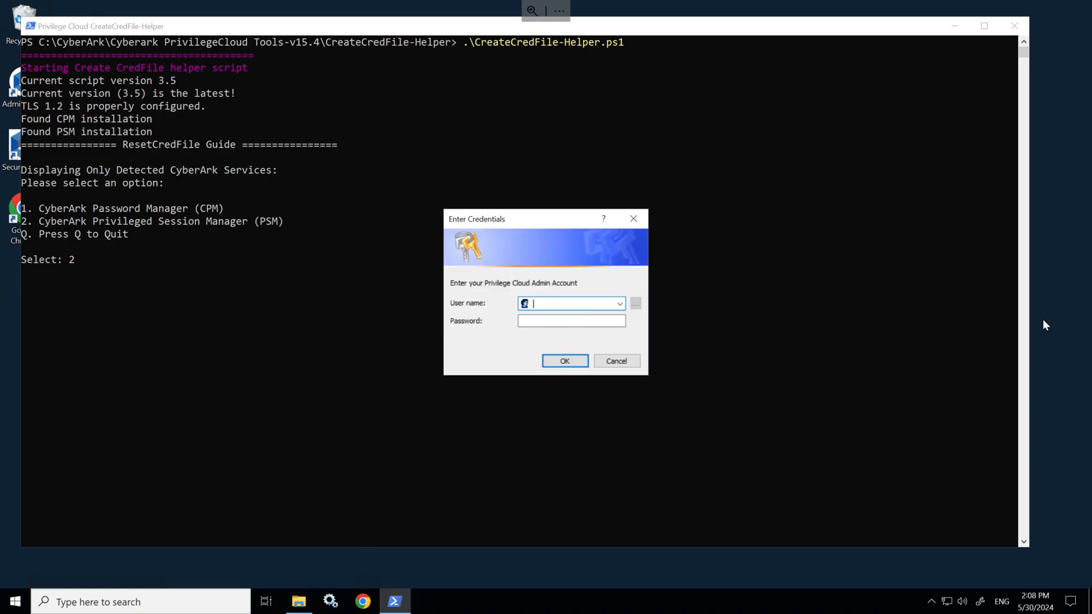
click(616, 362)
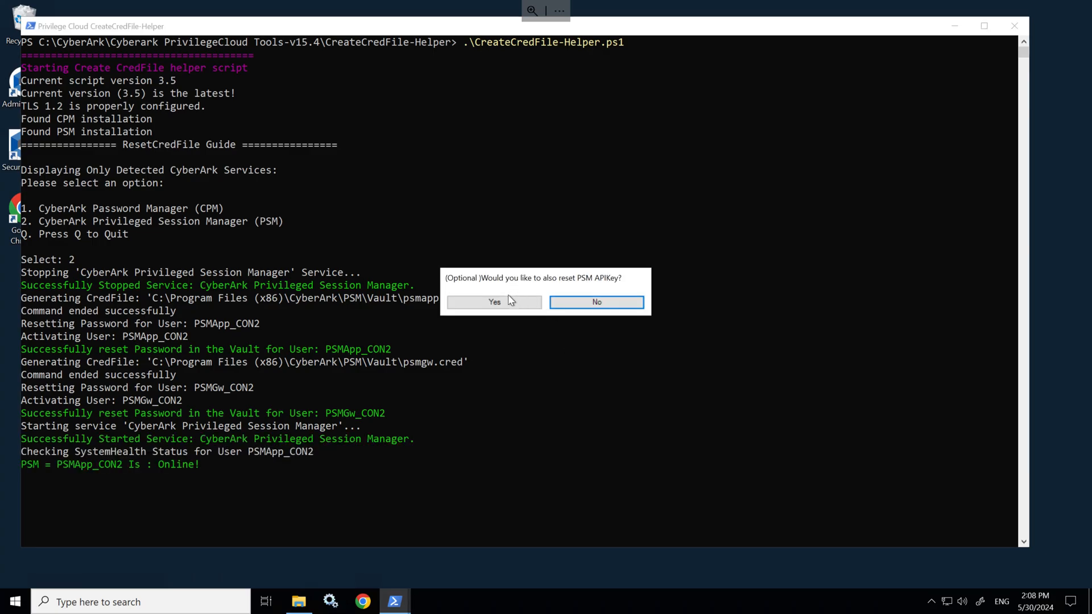
click(493, 302)
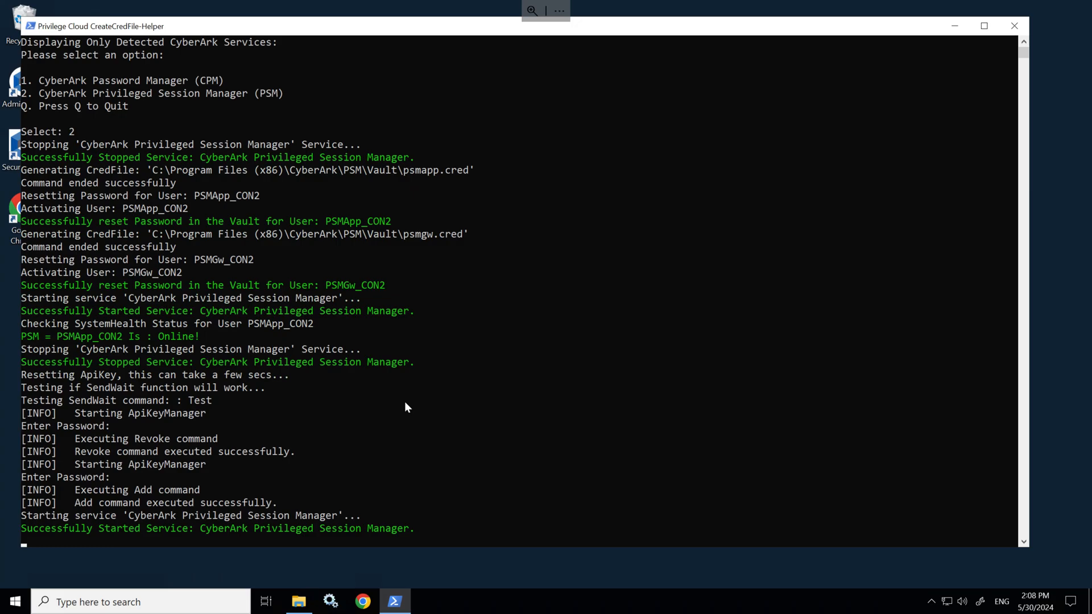
mouse_move(353, 236)
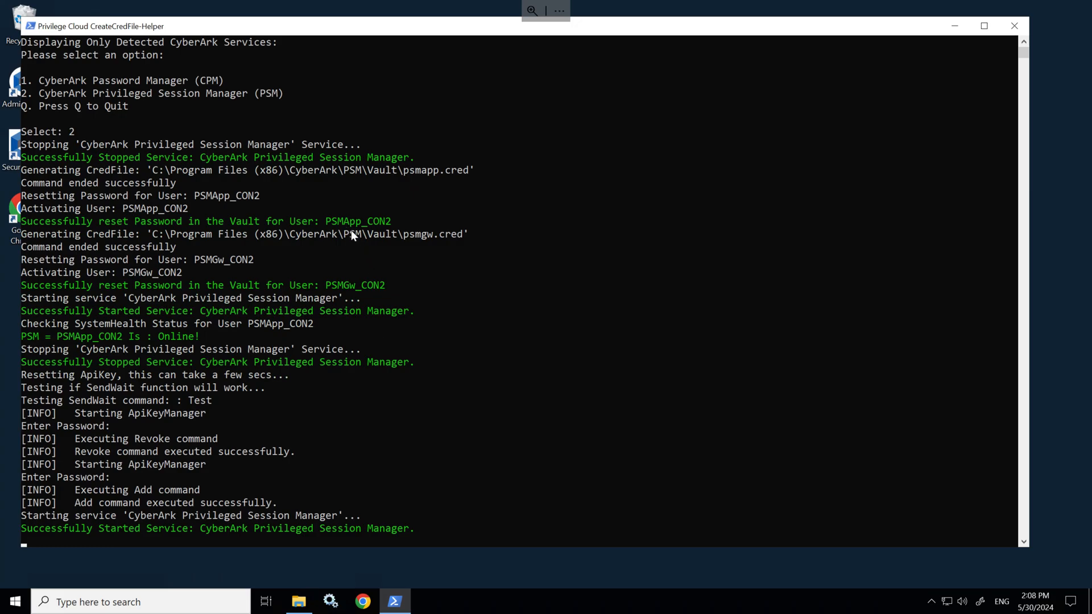
mouse_move(351, 298)
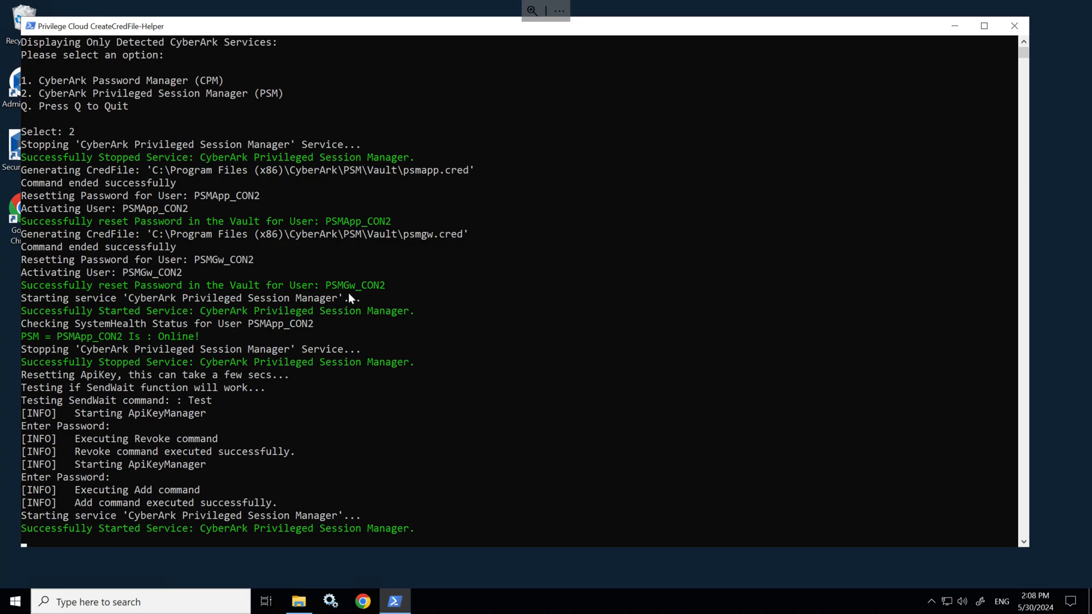
mouse_move(291, 461)
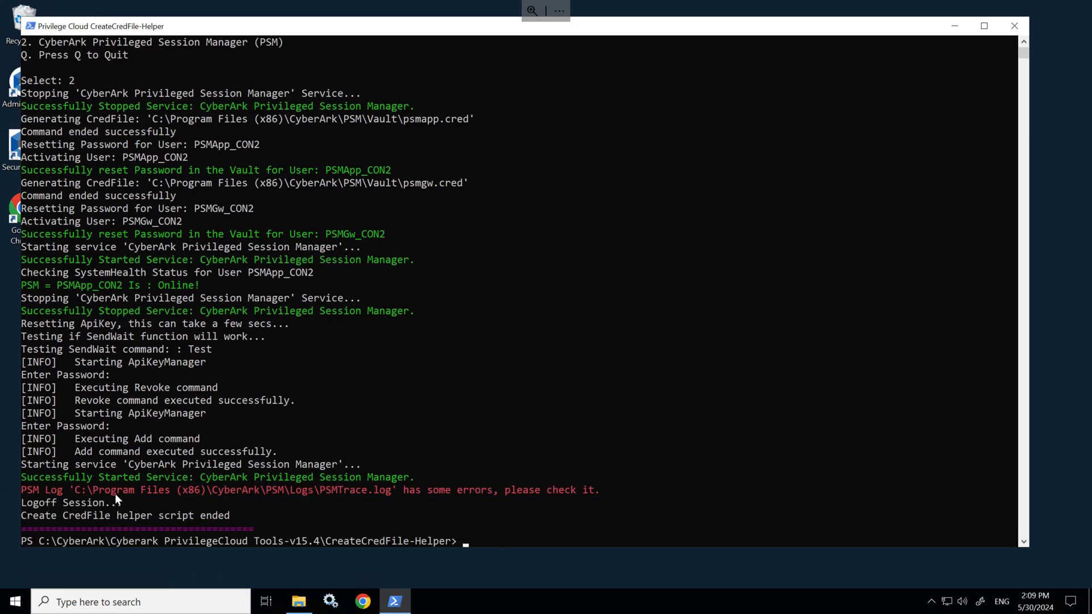
mouse_move(358, 499)
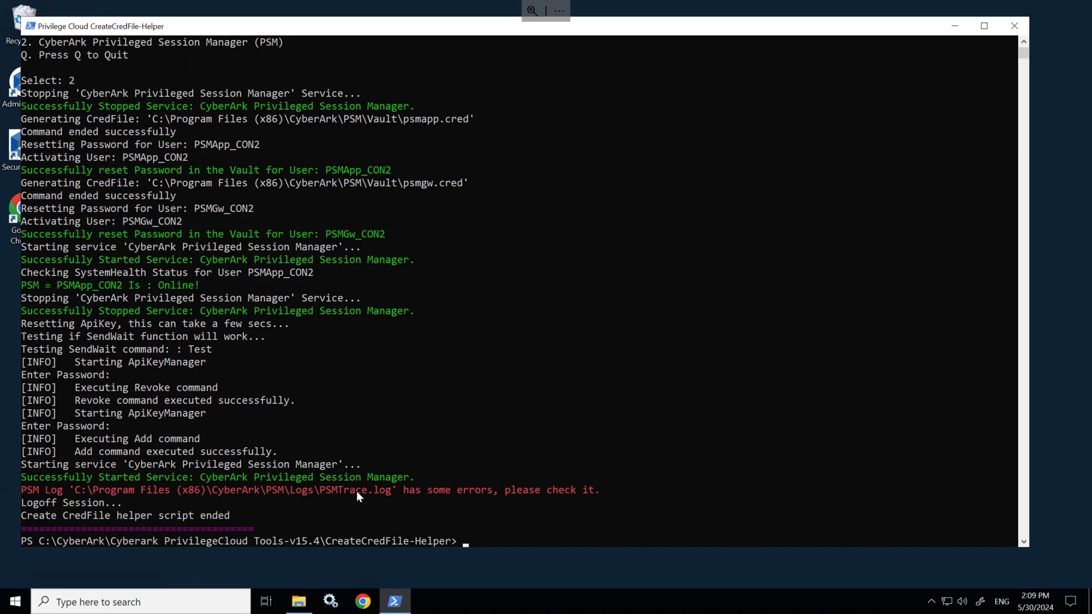
mouse_move(543, 500)
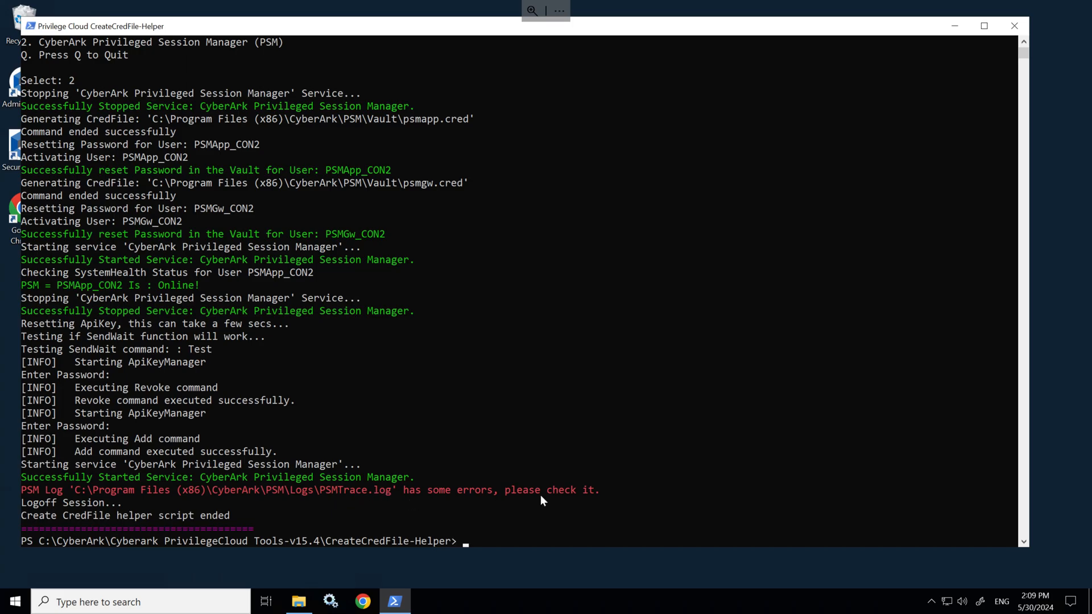
mouse_move(817, 308)
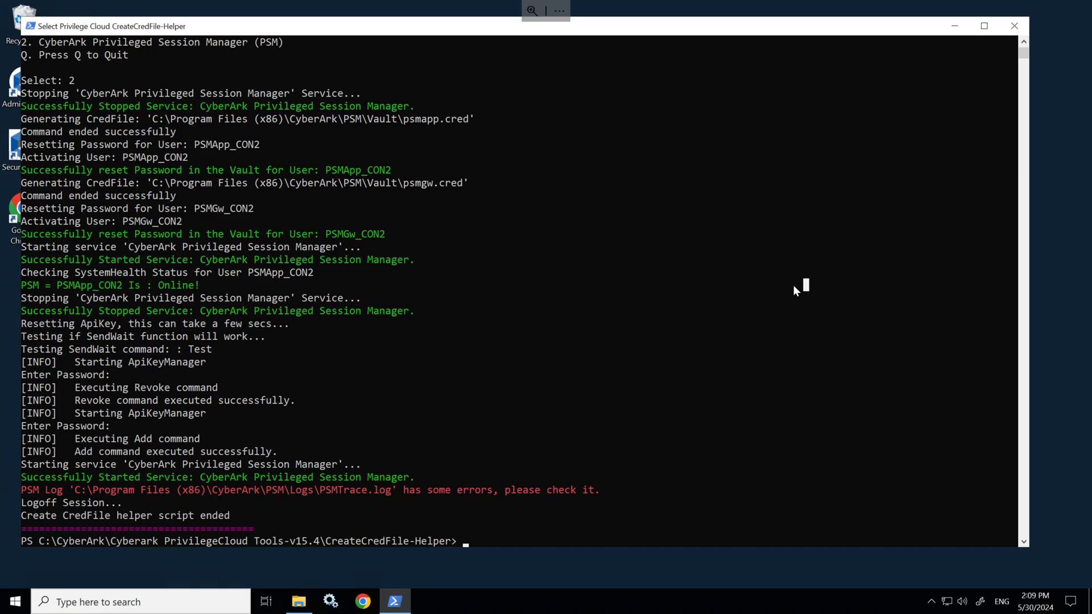
mouse_move(742, 322)
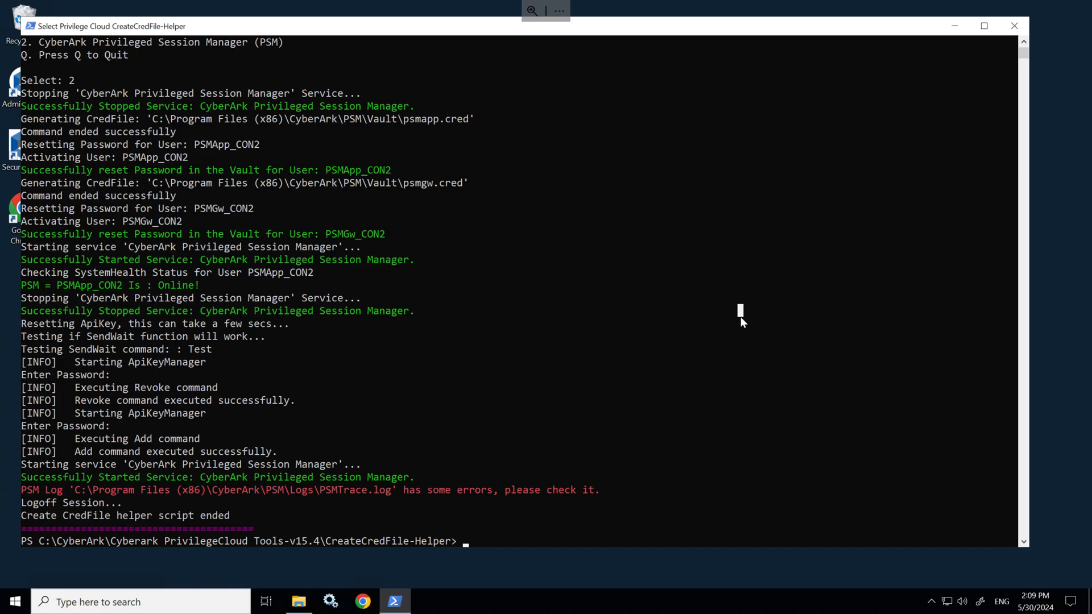
Step: Stop the CyberArk Central Policy Manager Scanner and CyberArk Password Manager services
text(services)
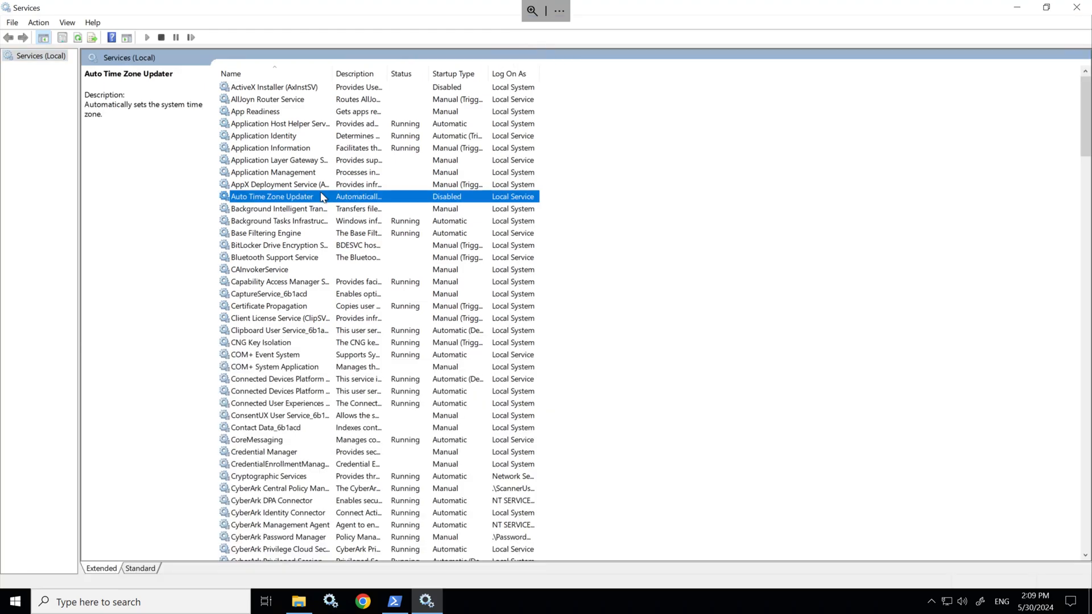
click(278, 489)
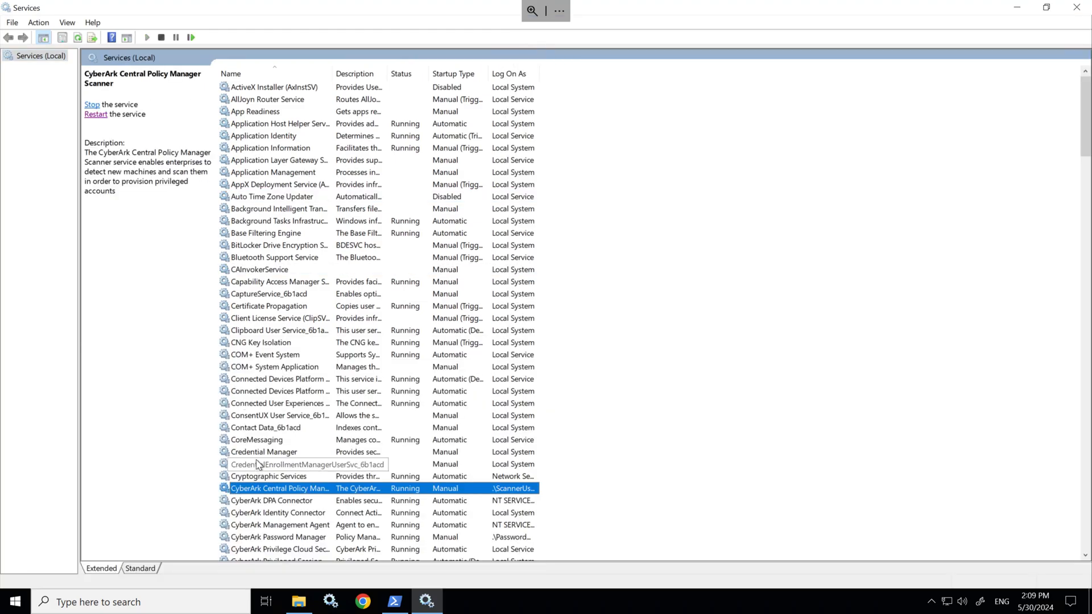
scroll(down, 3)
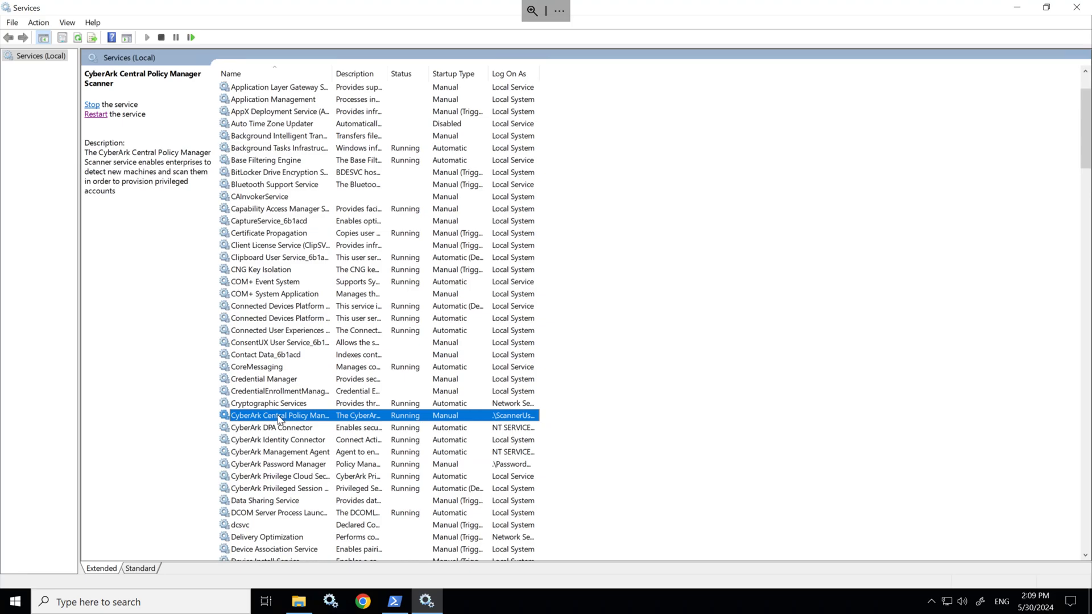
right_click(280, 416)
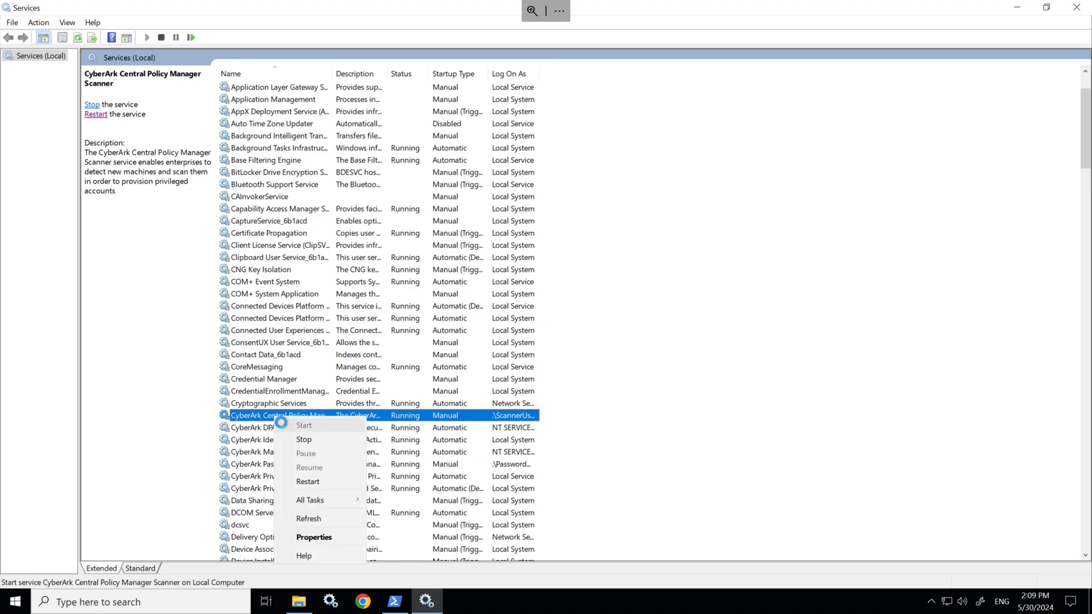
click(304, 439)
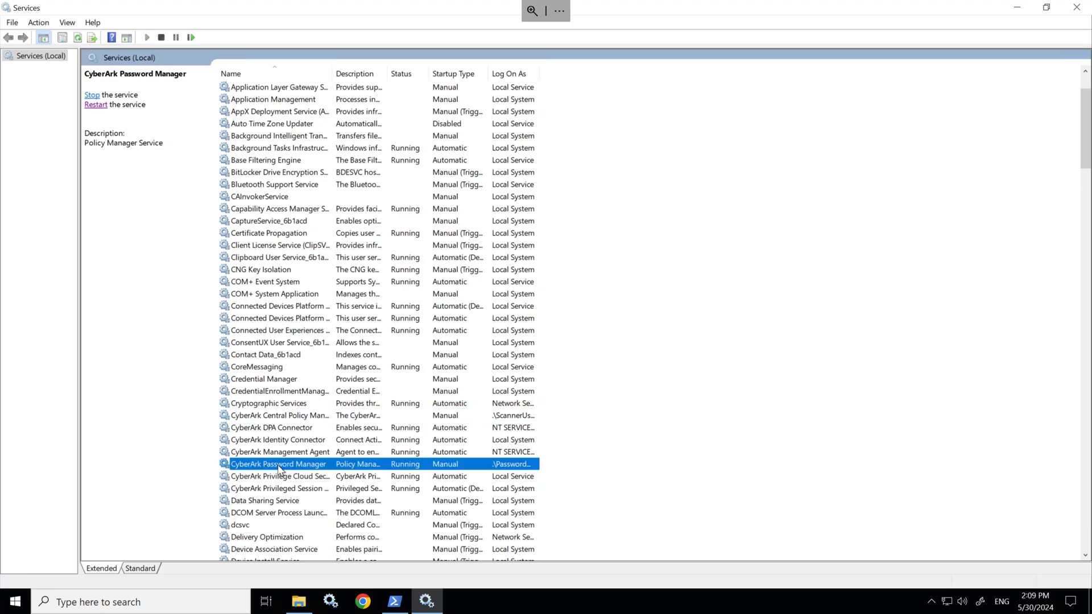
right_click(279, 464)
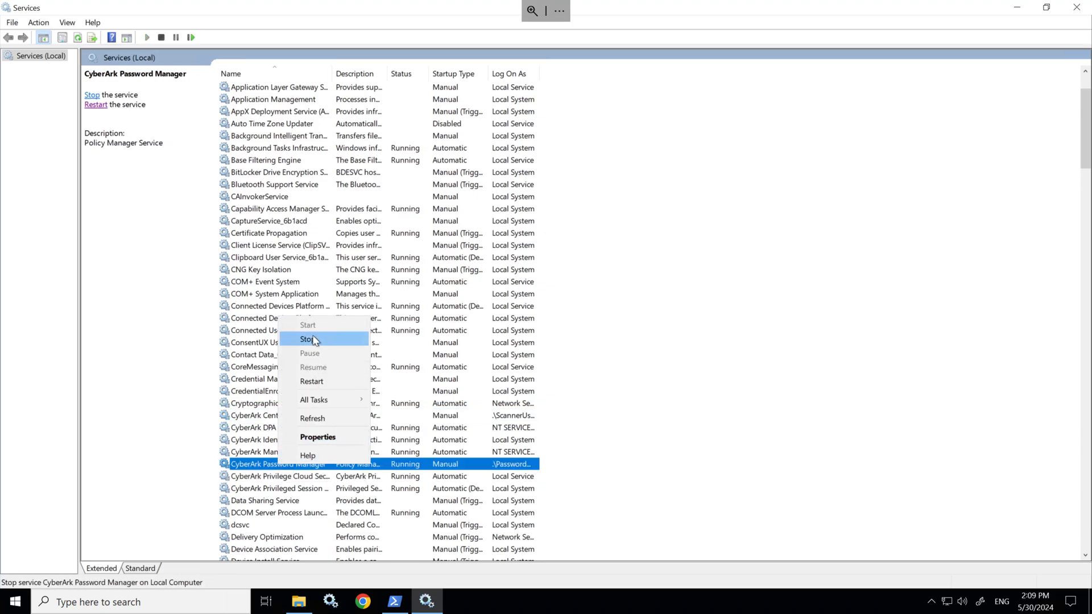
click(306, 339)
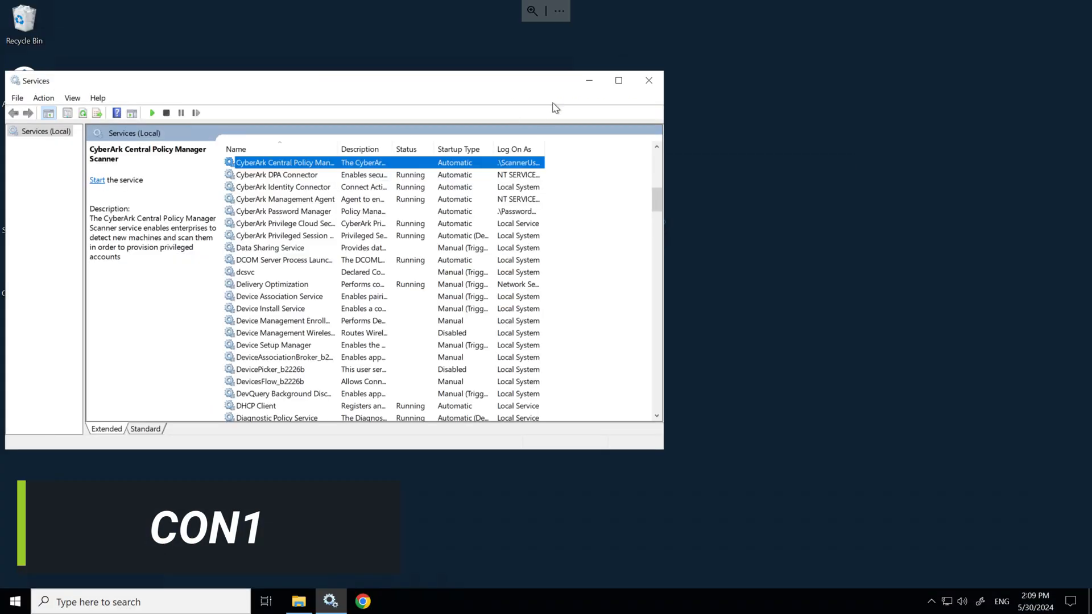
Step: Rerun the helper script for option 1, confirming the portal URL and admin credentials to reset PROD-CPM
click(648, 80)
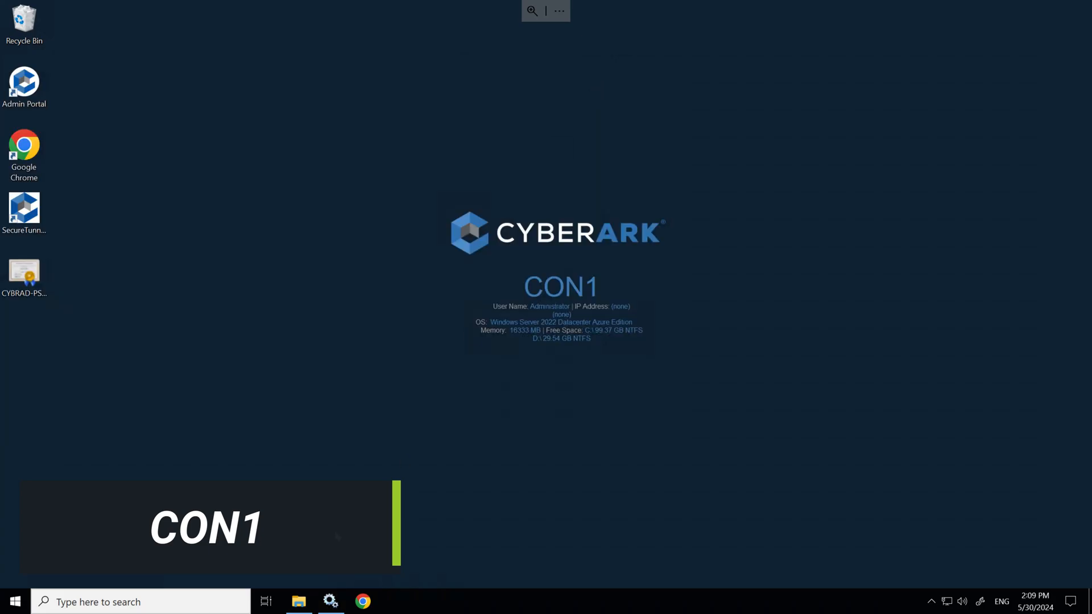
click(298, 602)
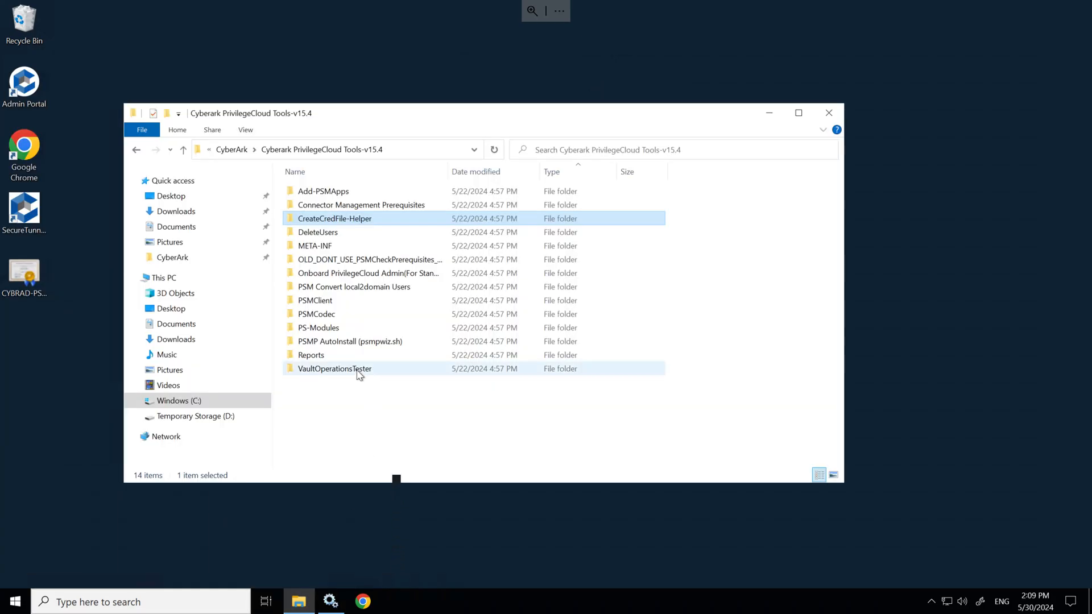
double_click(334, 218)
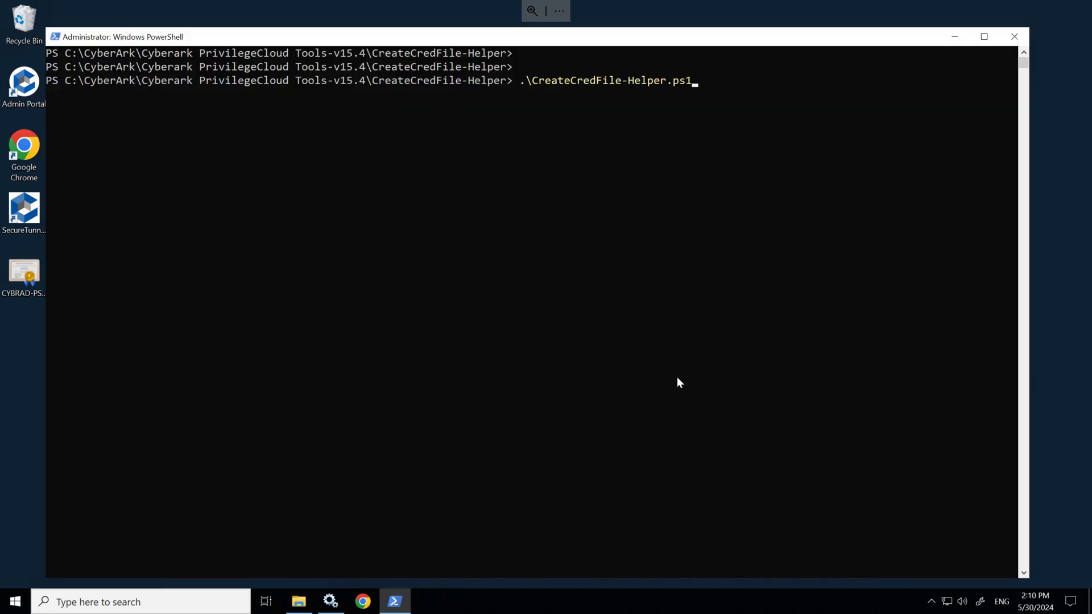
key(Enter)
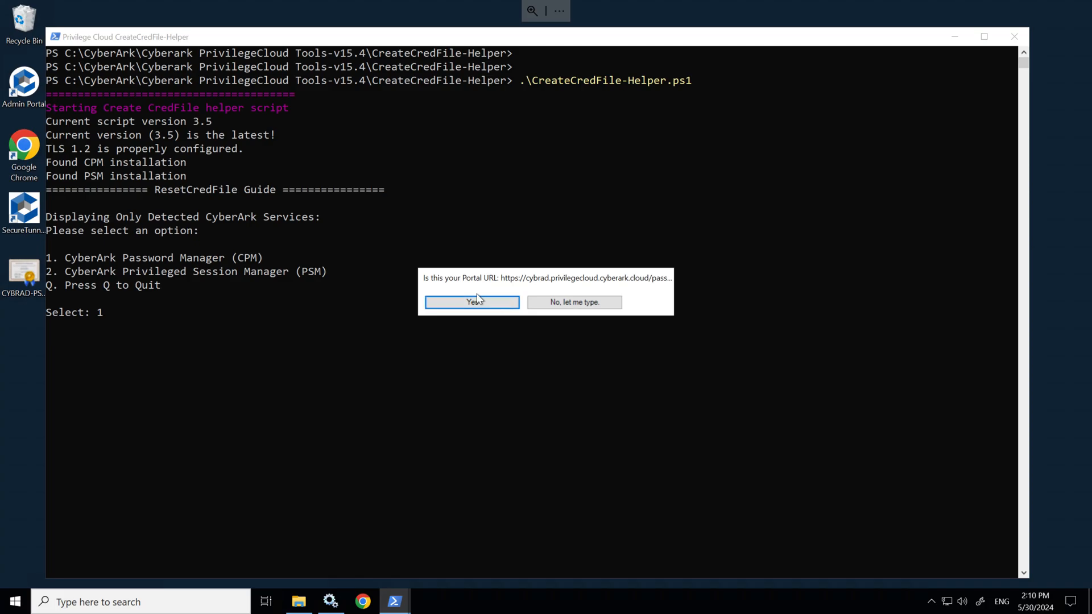
click(471, 302)
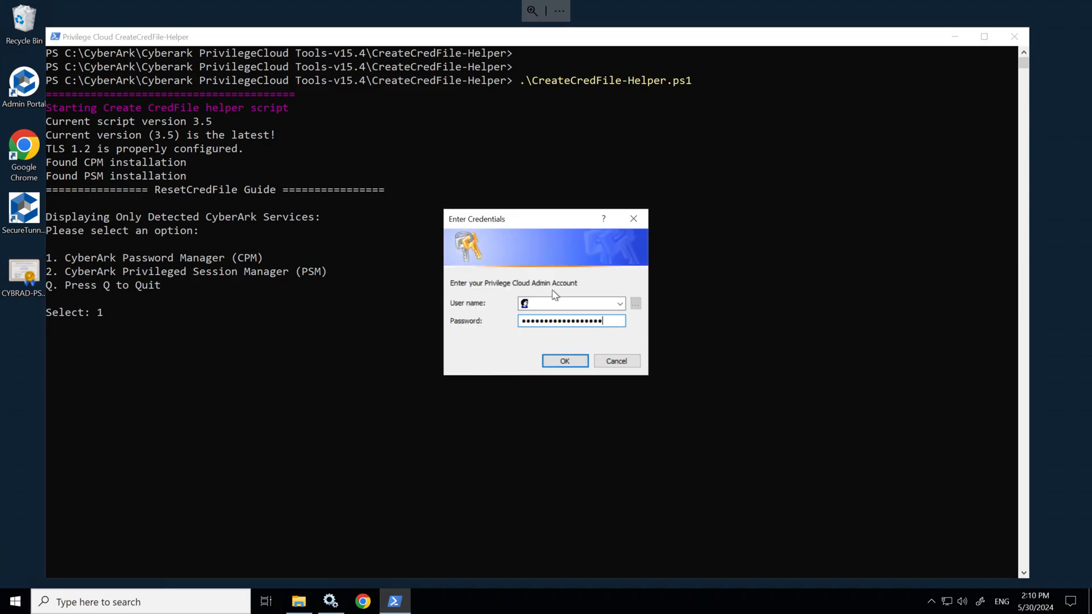
click(564, 362)
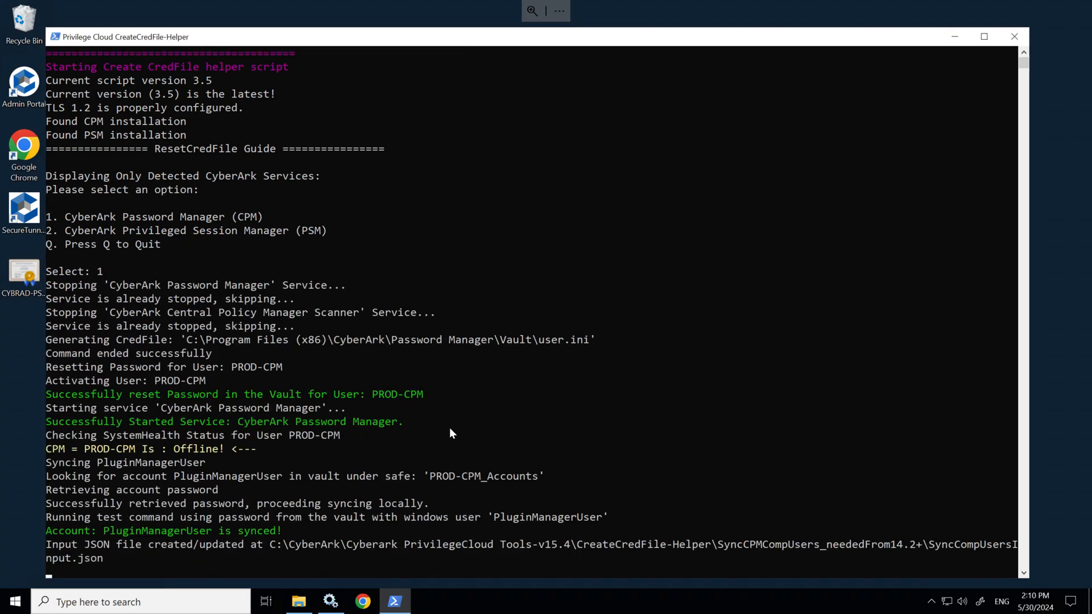
scroll(down, 3)
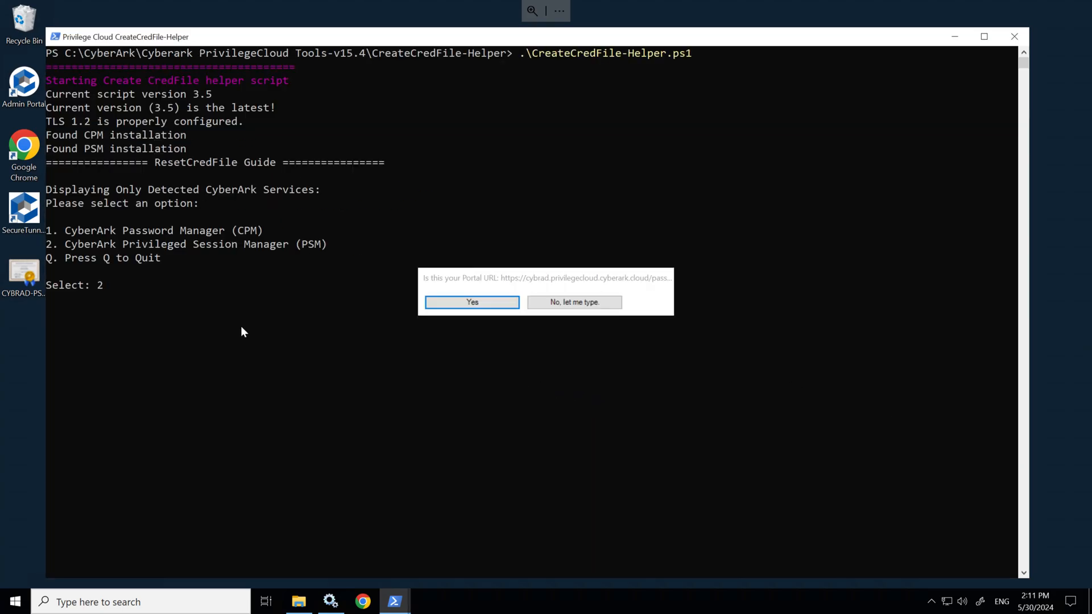
Step: Confirm the portal URL so the script resets PSMApp_CON1, PSMGw_CON1 and the PSM API key
click(472, 303)
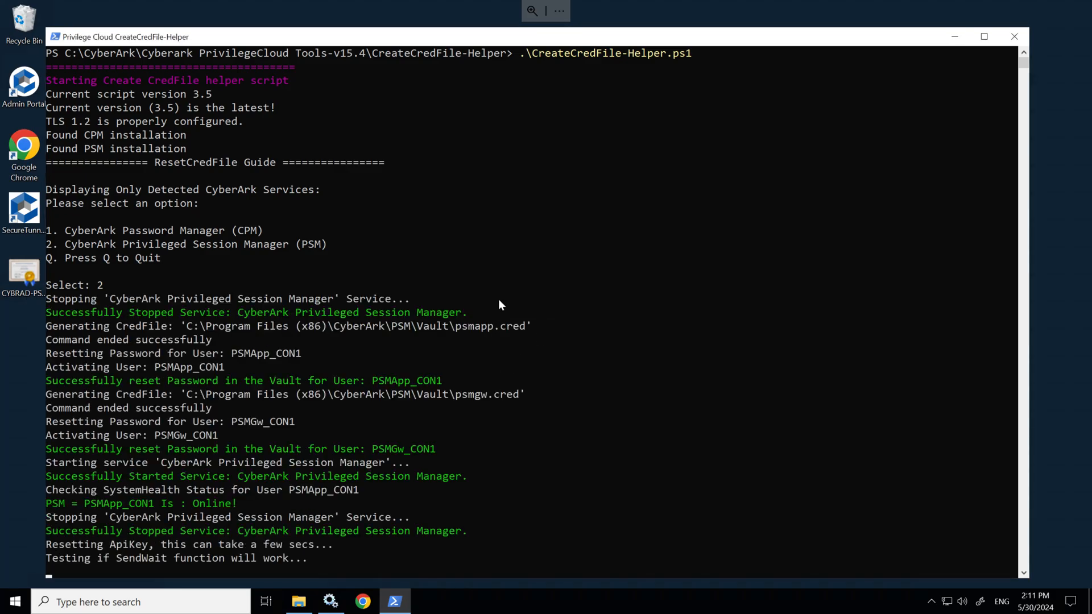
scroll(down, 3)
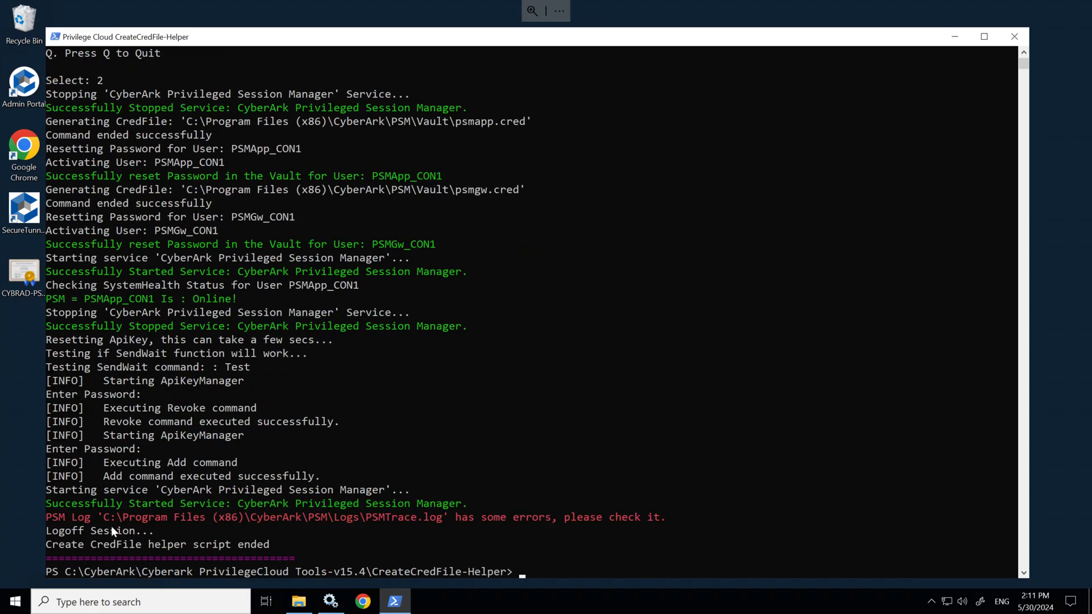
mouse_move(400, 529)
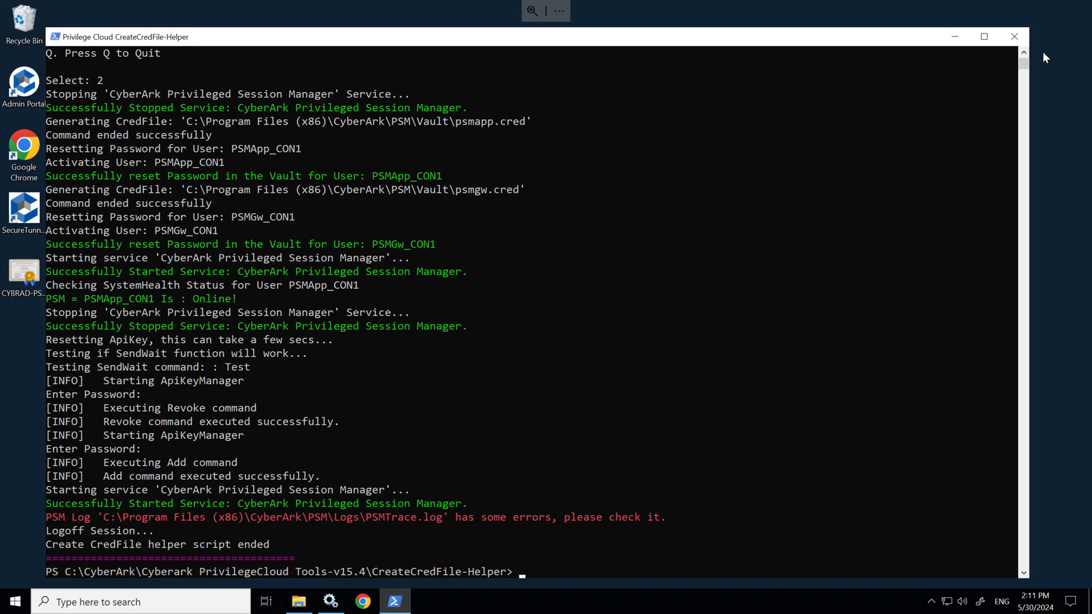
mouse_move(879, 231)
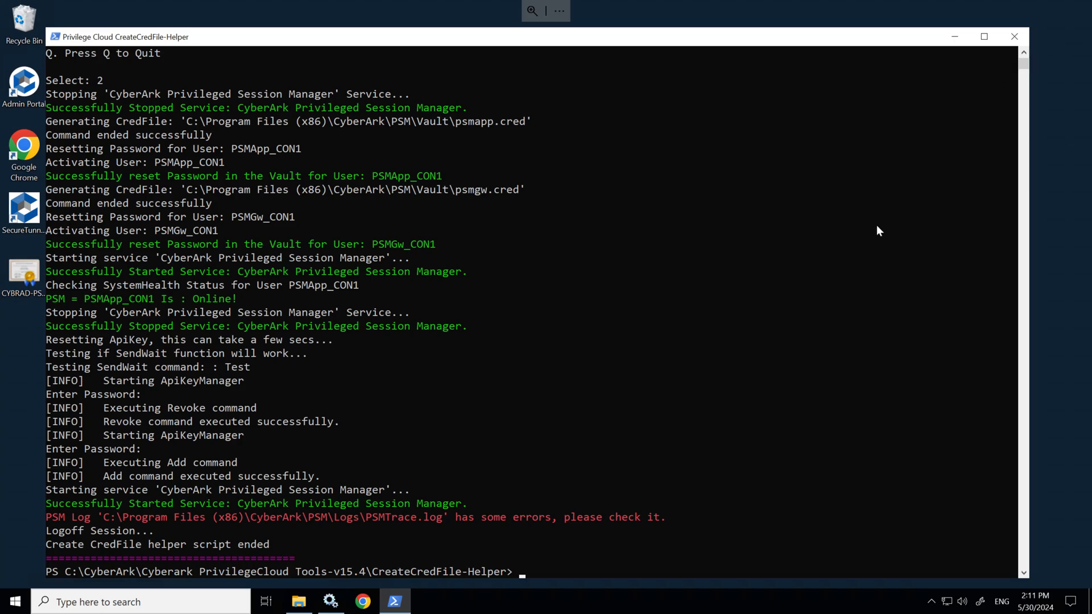
mouse_move(835, 263)
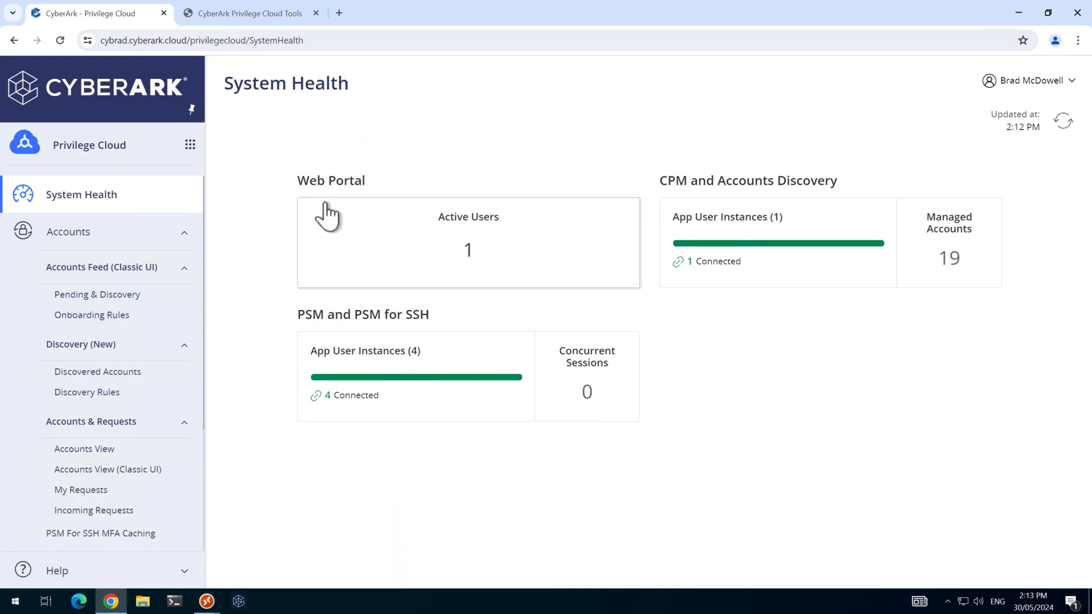
Step: Return to the Privilege Cloud Tools 15.4 release notes after reviewing System Health
click(249, 12)
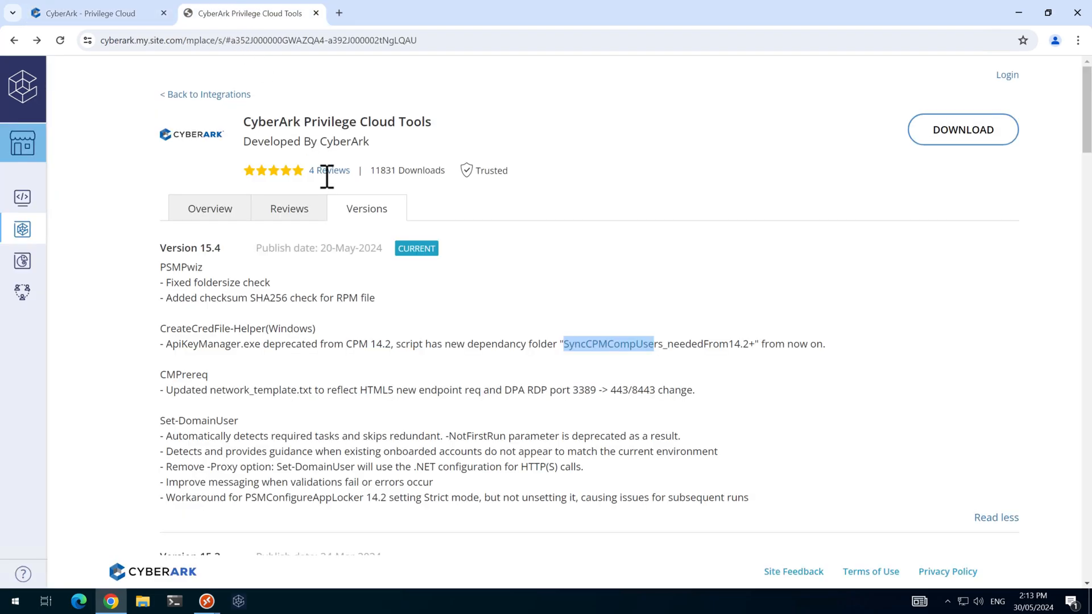